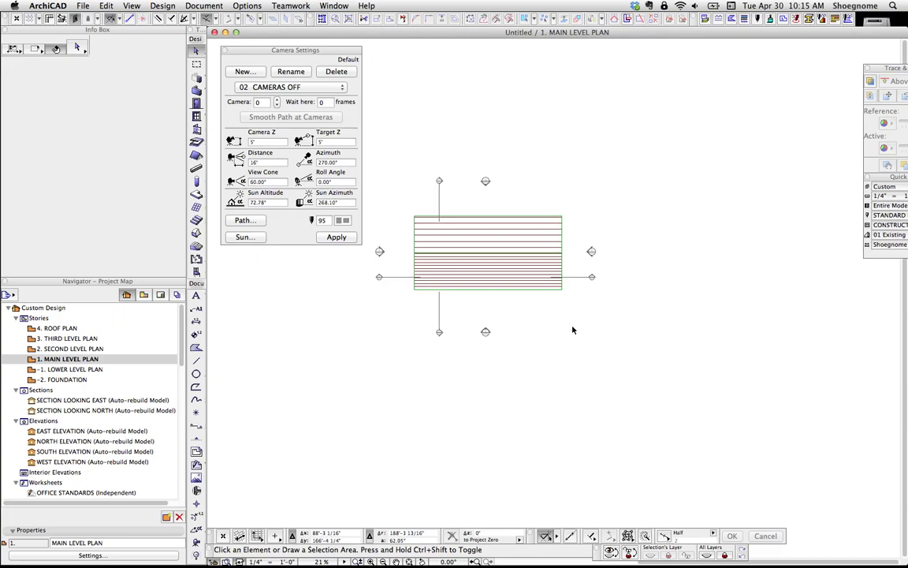
mouse_move(574, 331)
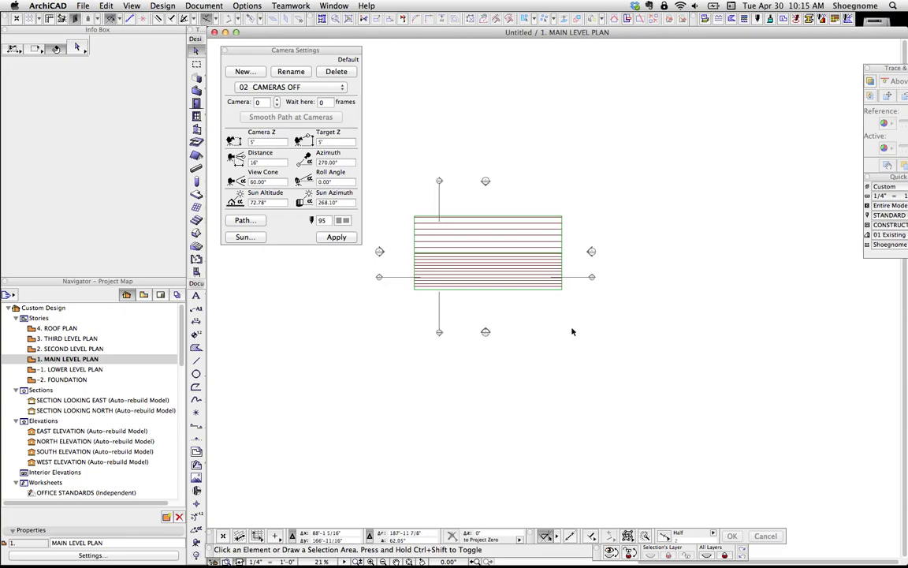
mouse_move(582, 272)
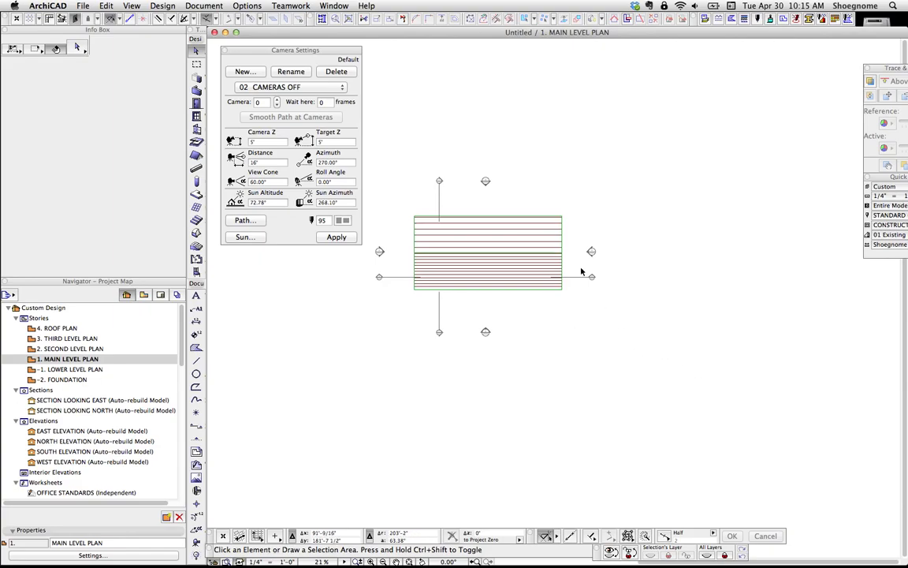
- Try Create Fly-Through and dismiss the warning about stored projections
click(204, 5)
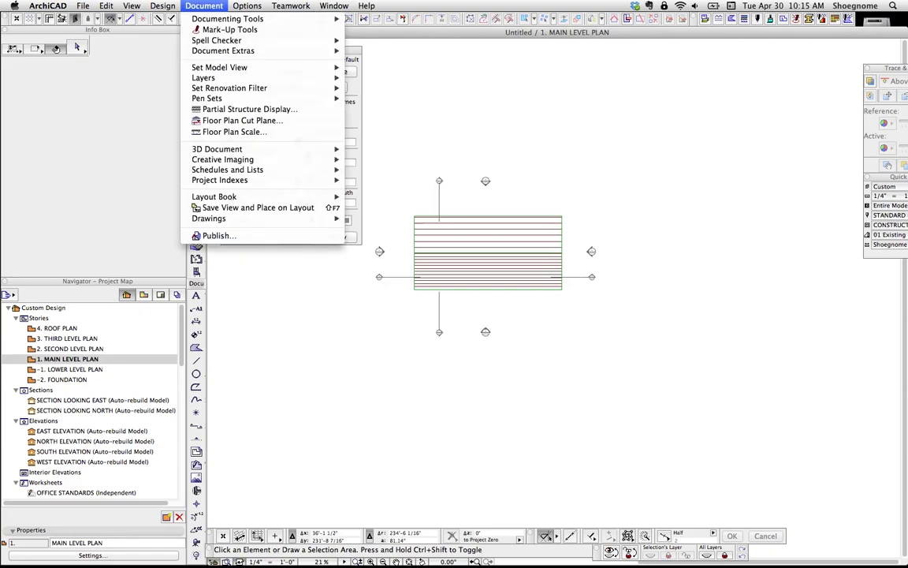
mouse_move(223, 160)
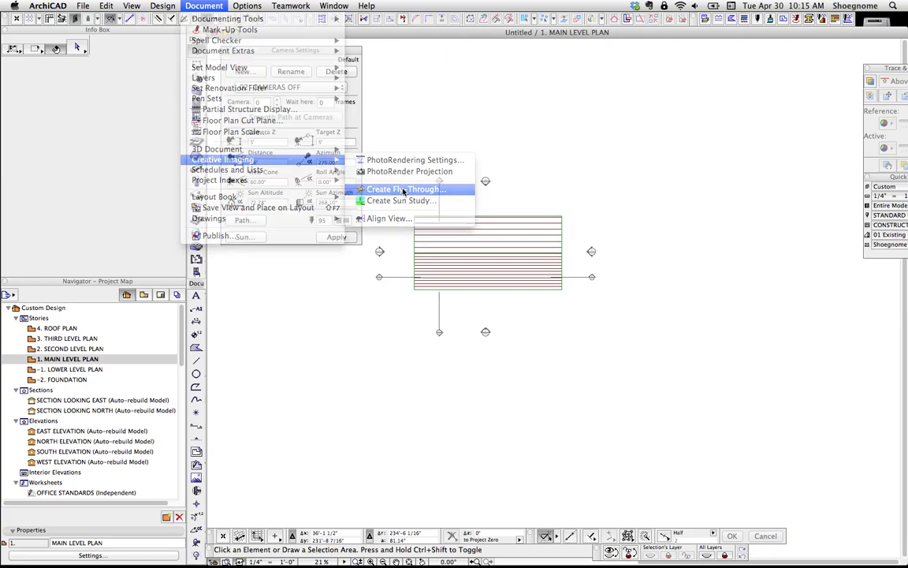
click(406, 188)
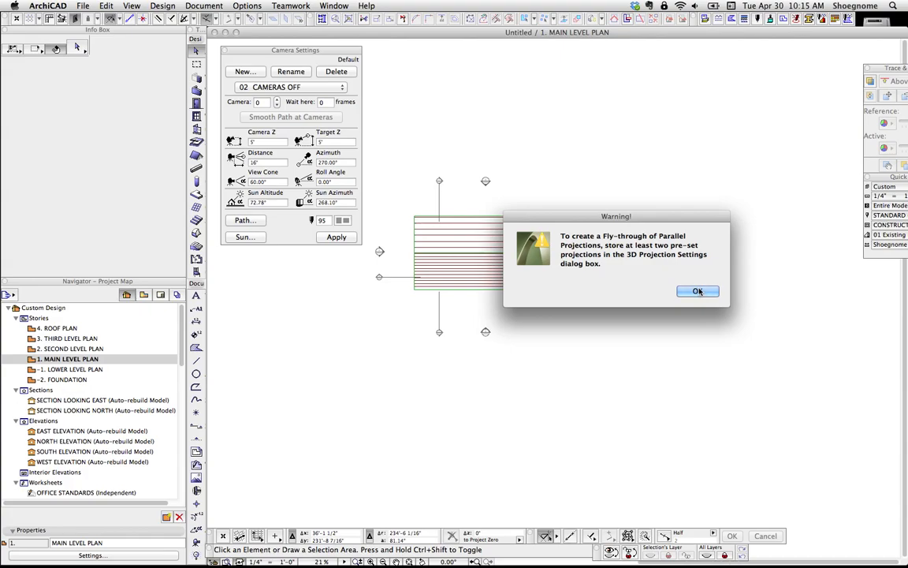
click(697, 291)
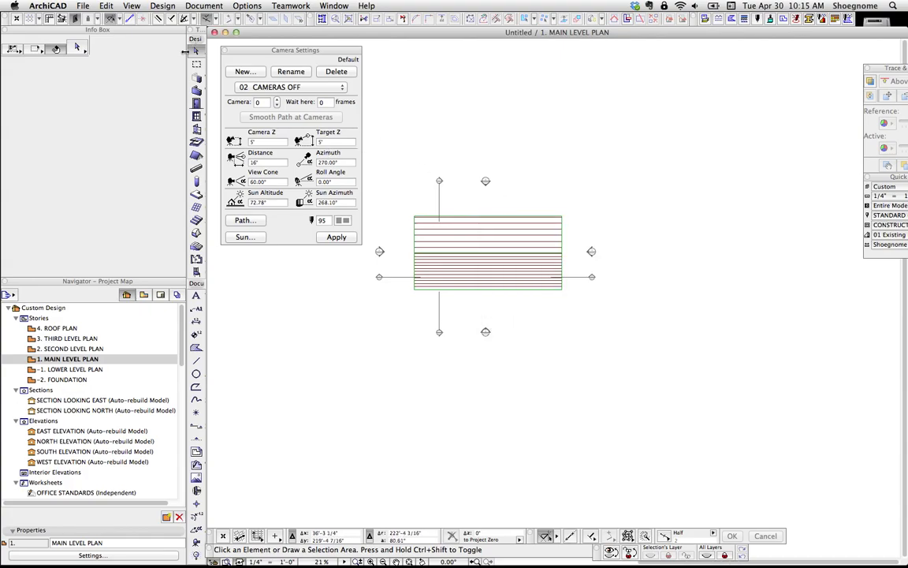
- With the Camera tool, add a new camera path named 'video test'
click(225, 49)
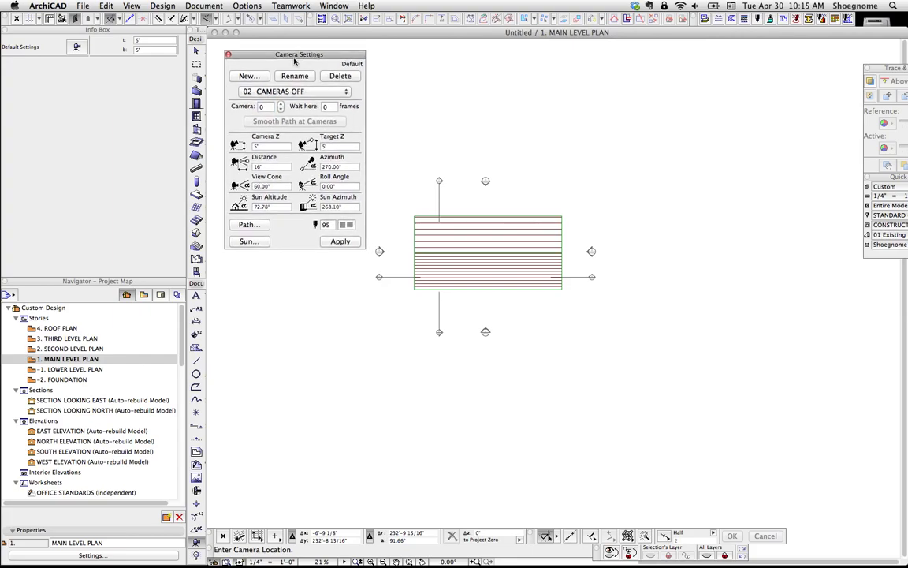
click(293, 91)
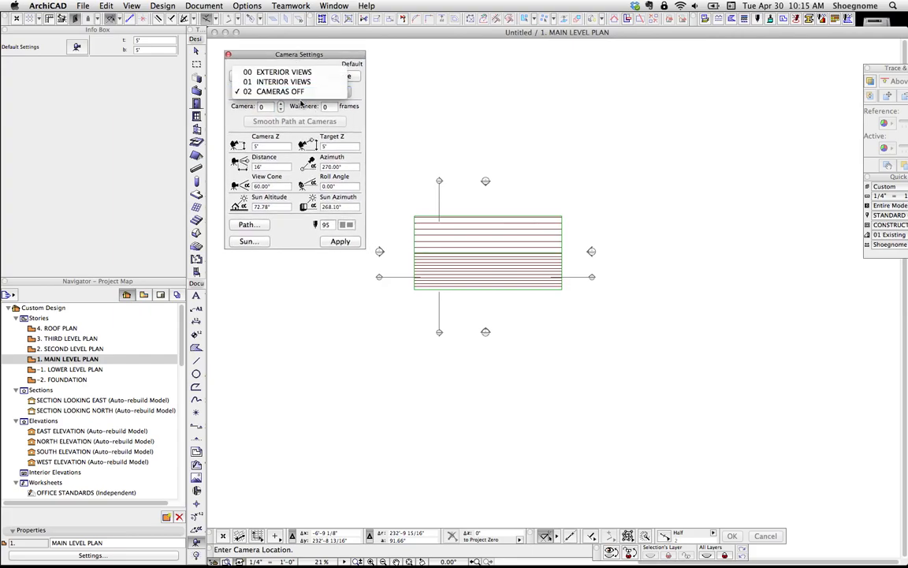
click(282, 90)
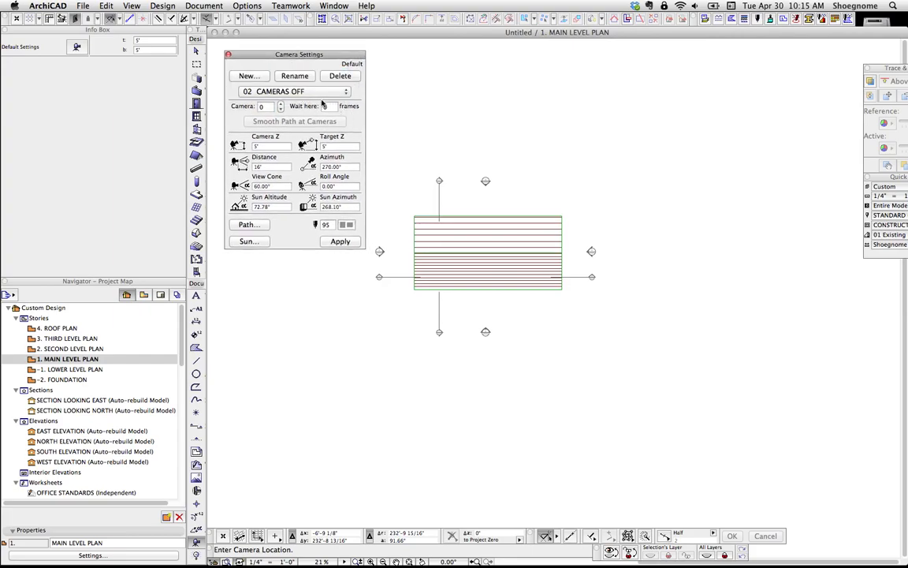
click(249, 76)
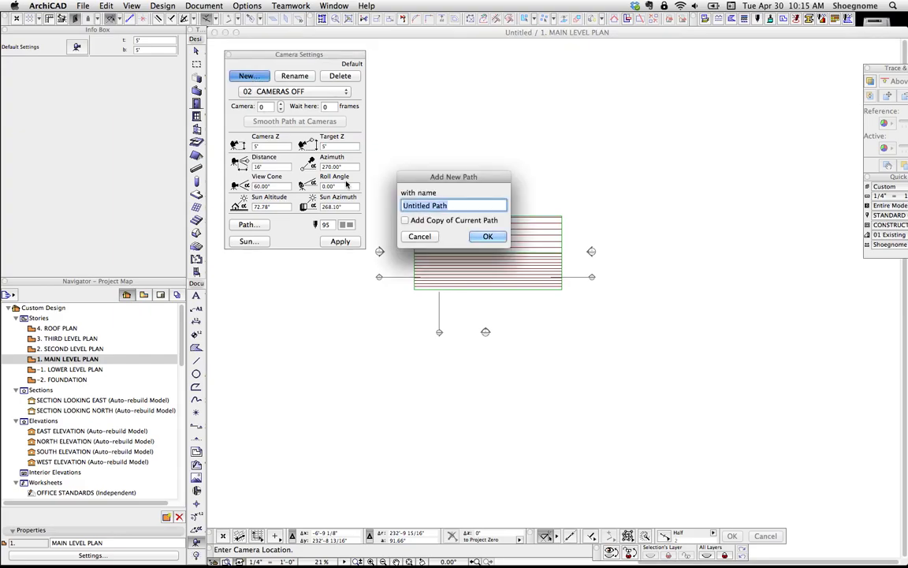
text(v)
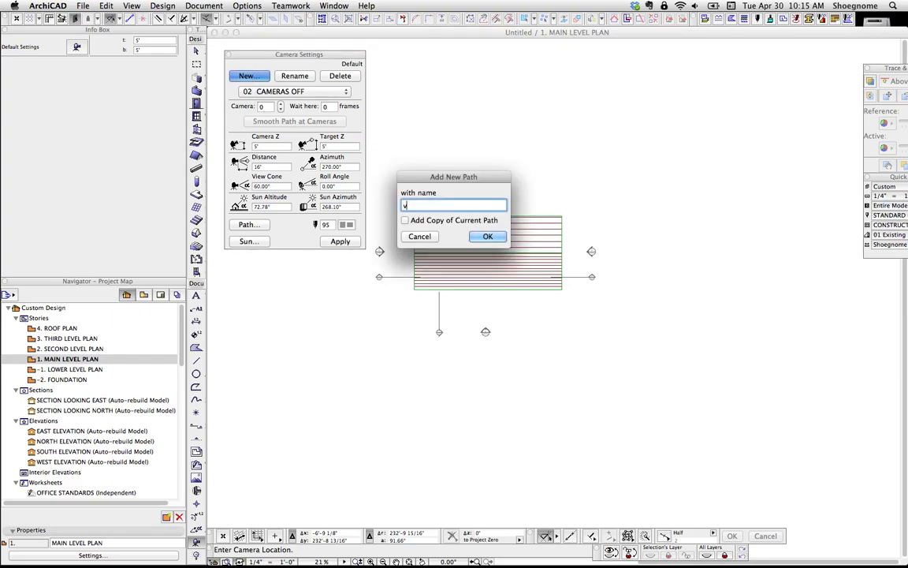
text(video test)
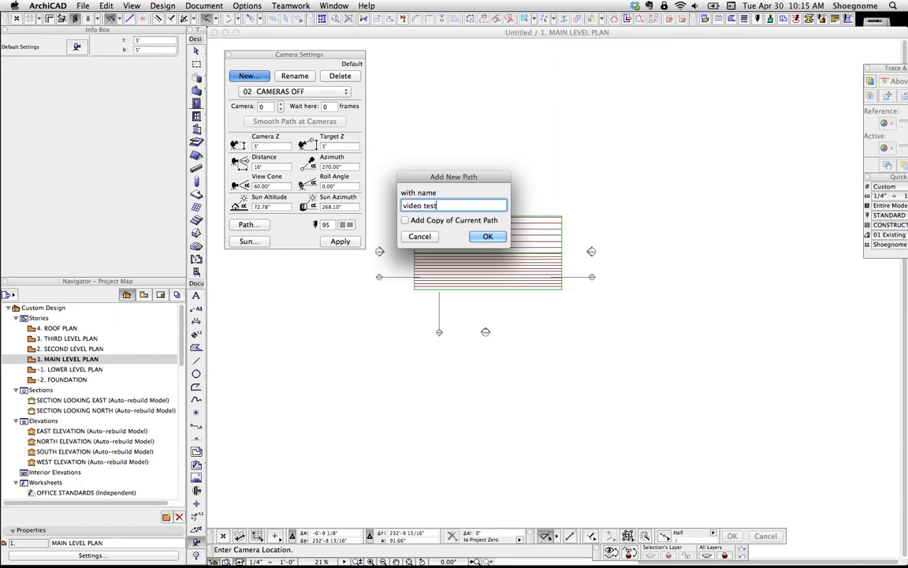
click(487, 236)
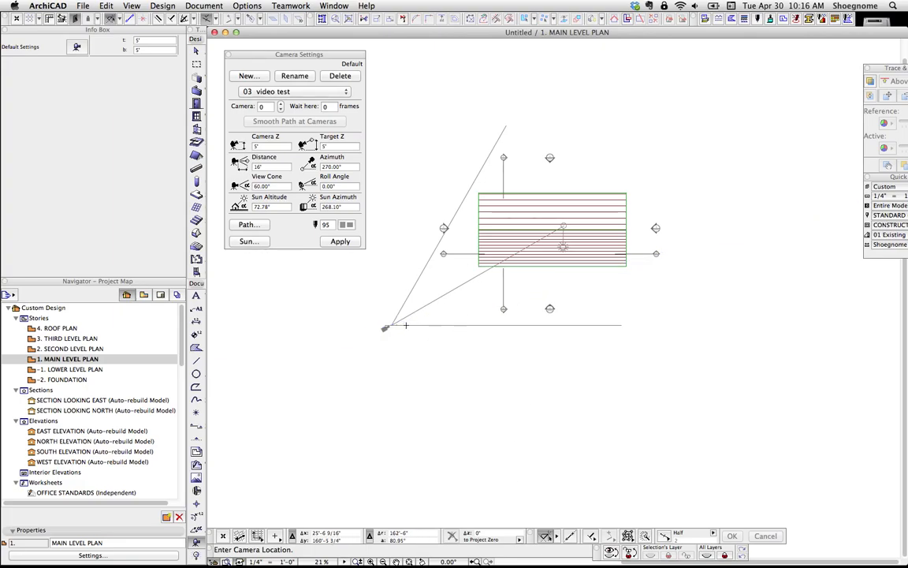
- Place camera 1 aimed into the house, adjust its route, and add camera 2 north
click(386, 326)
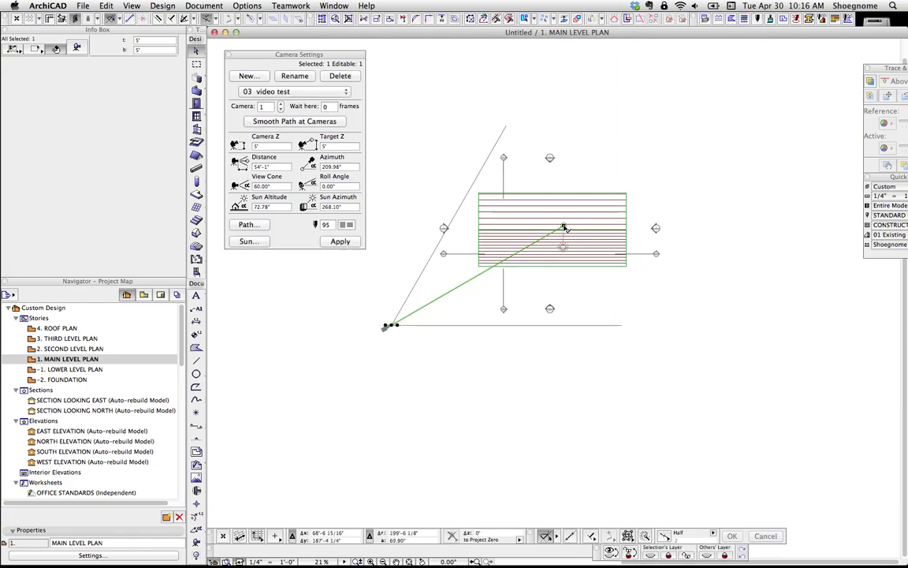
drag(563, 225, 635, 296)
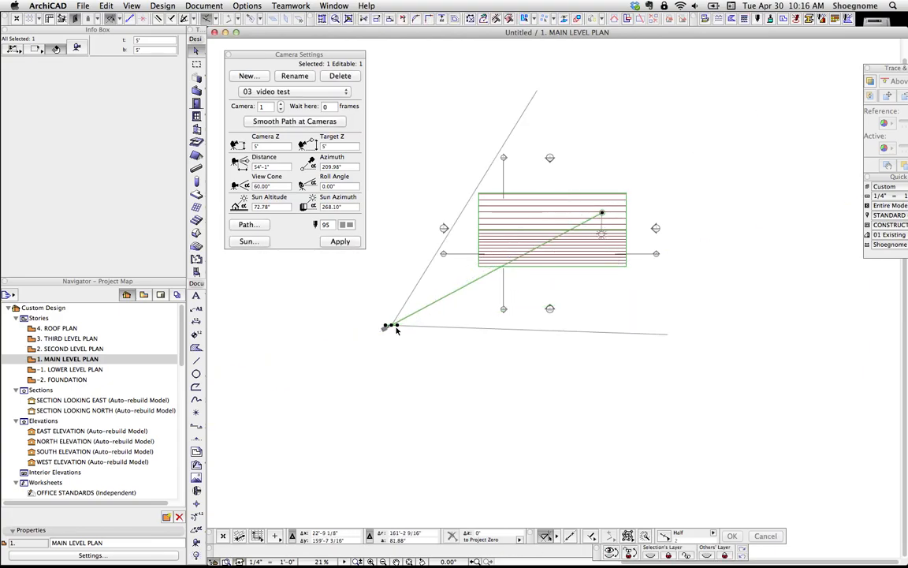
drag(396, 330, 420, 369)
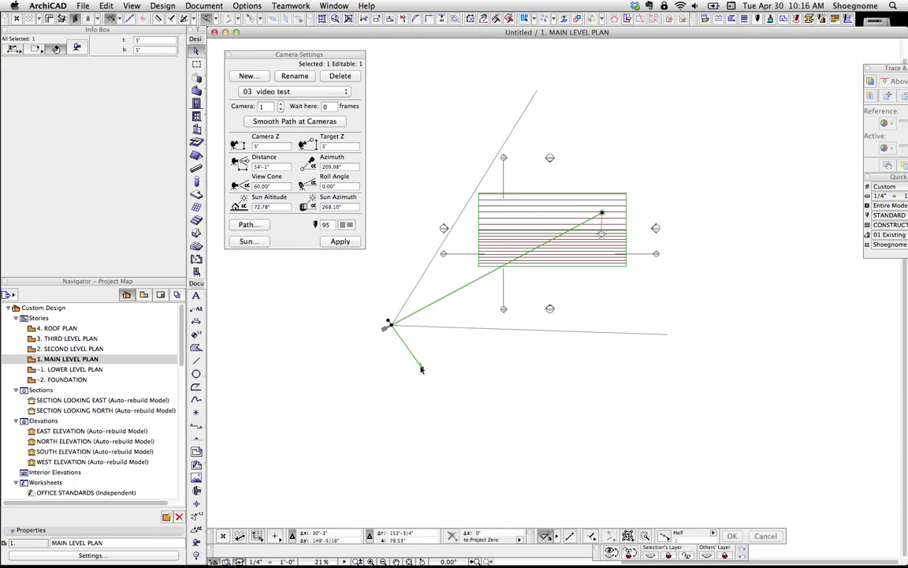
drag(420, 369, 402, 326)
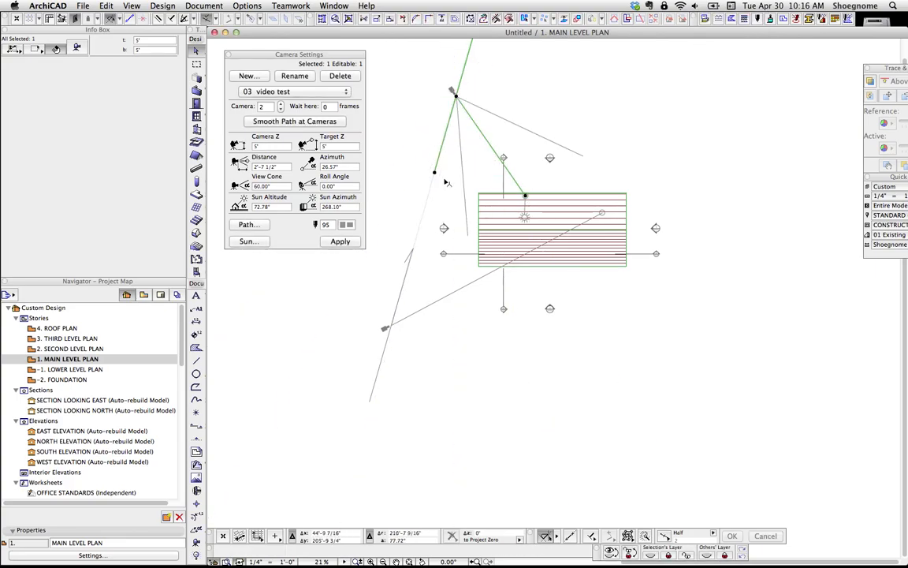
mouse_move(428, 161)
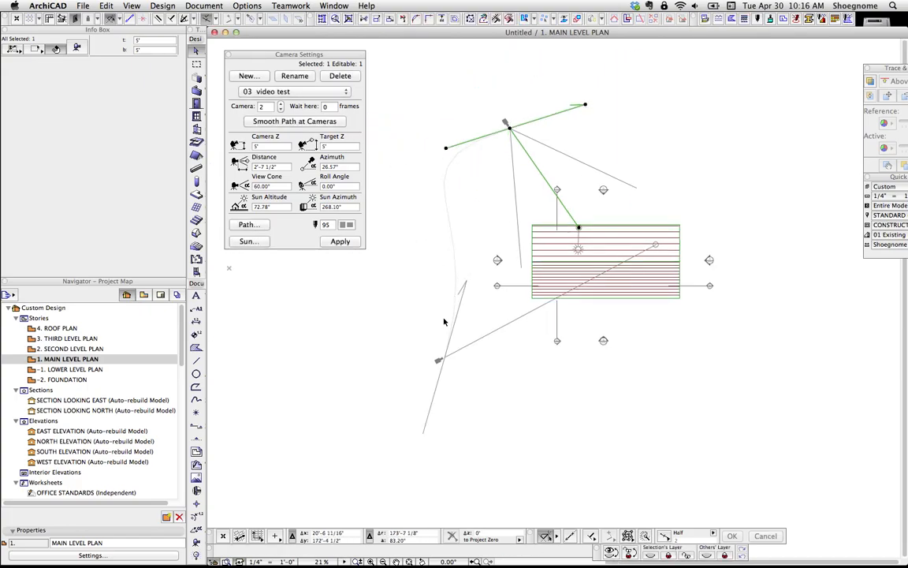
click(249, 224)
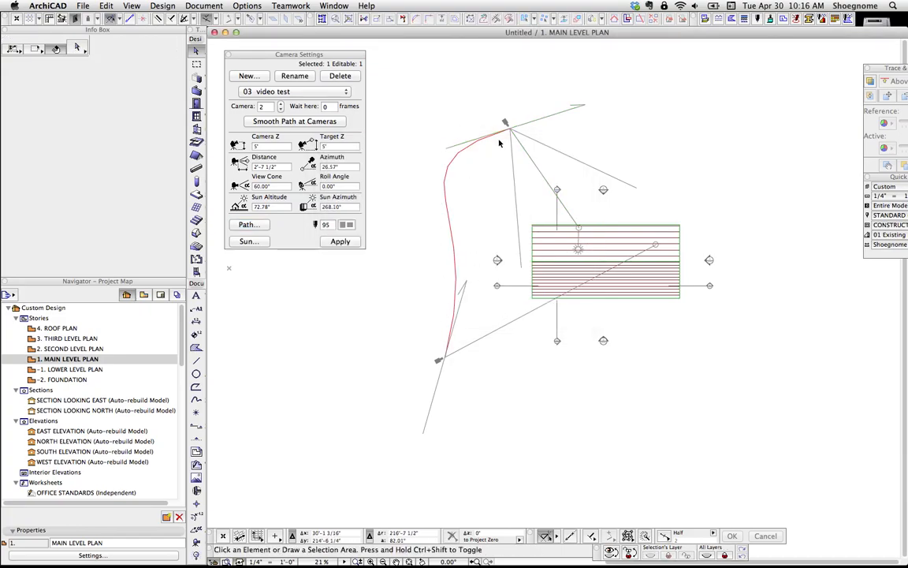
mouse_move(483, 213)
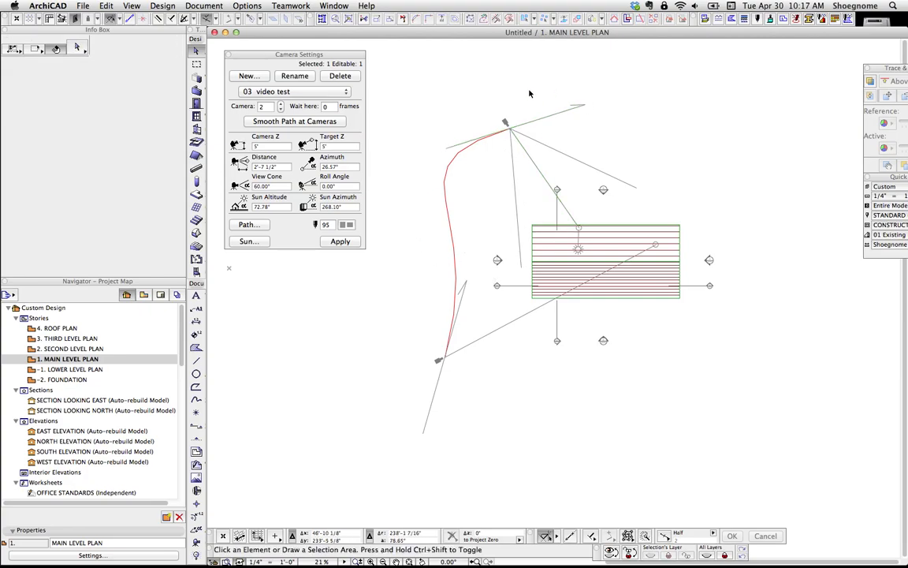
click(509, 128)
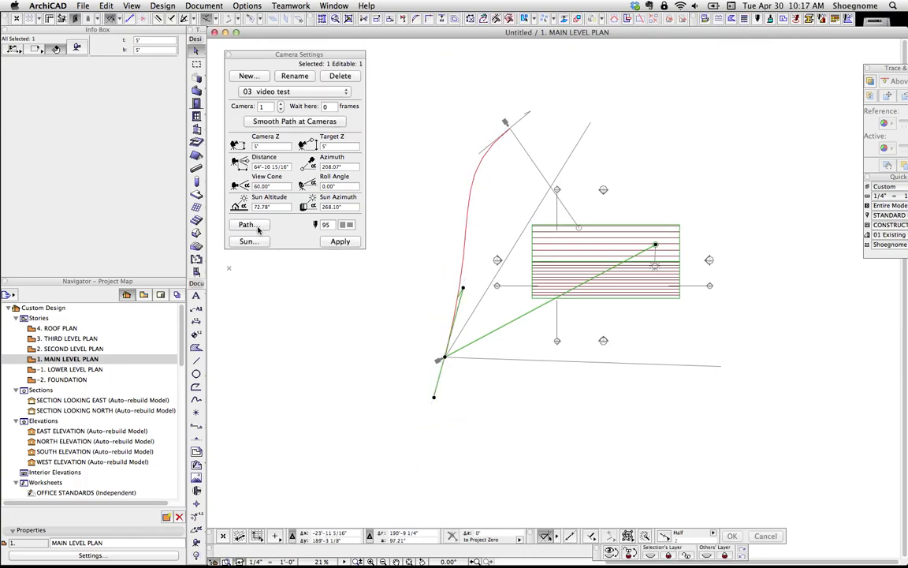
click(247, 224)
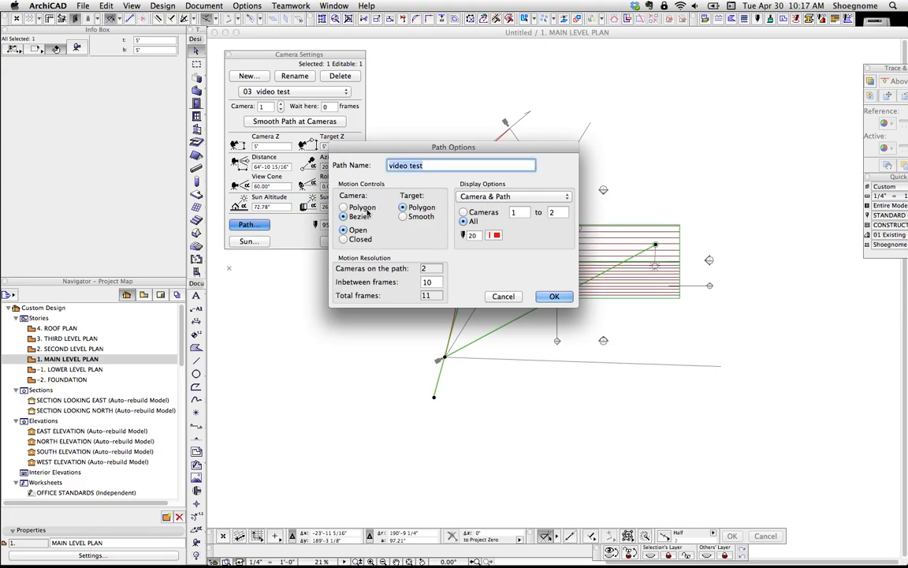
click(344, 216)
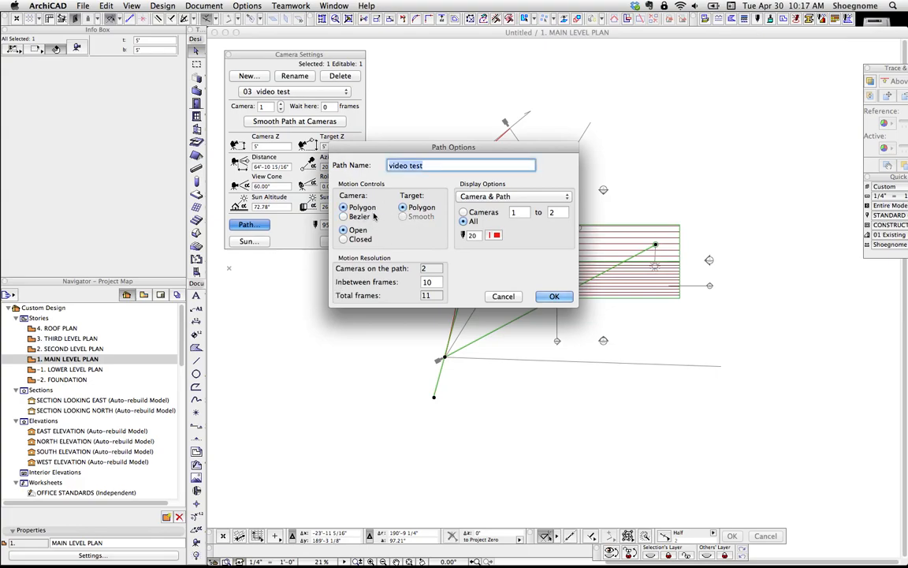
click(344, 216)
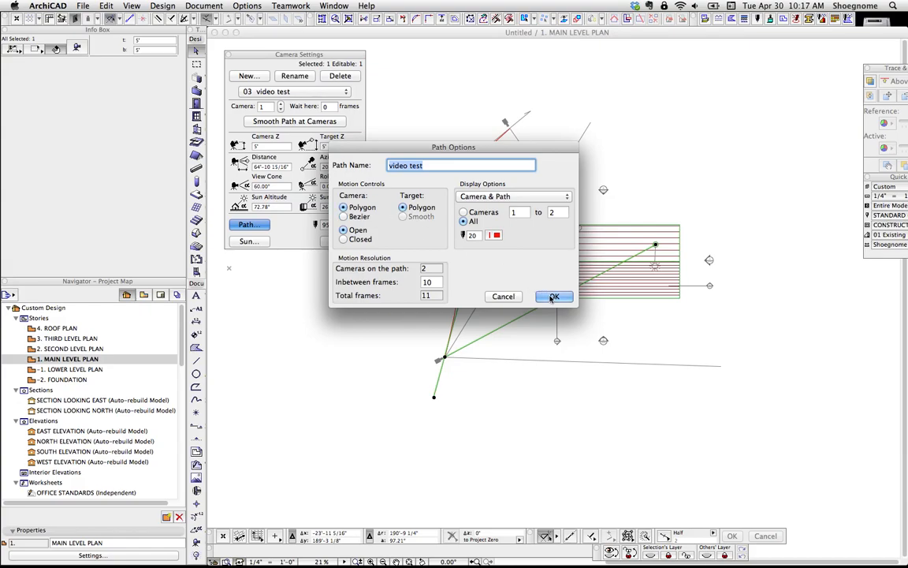
click(553, 296)
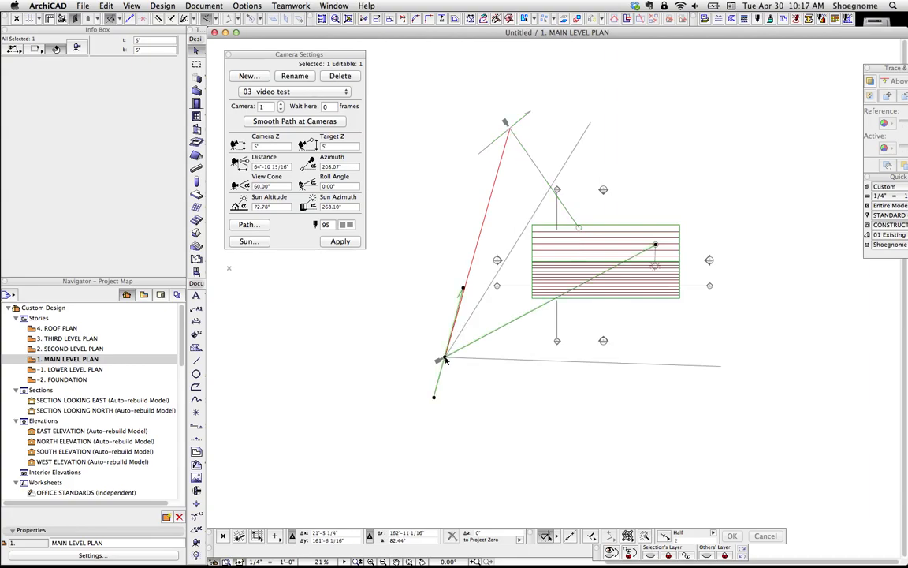
click(249, 224)
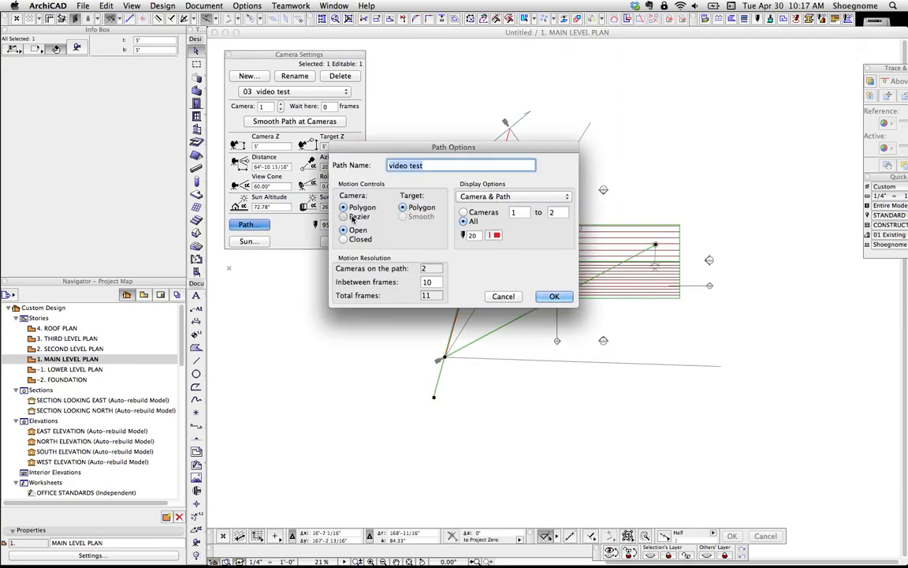
click(343, 216)
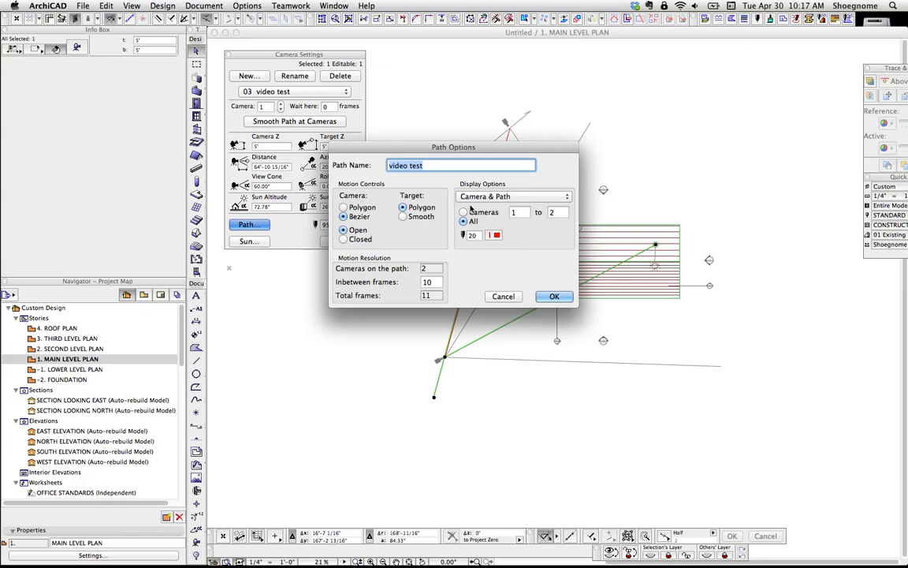
drag(453, 146, 662, 223)
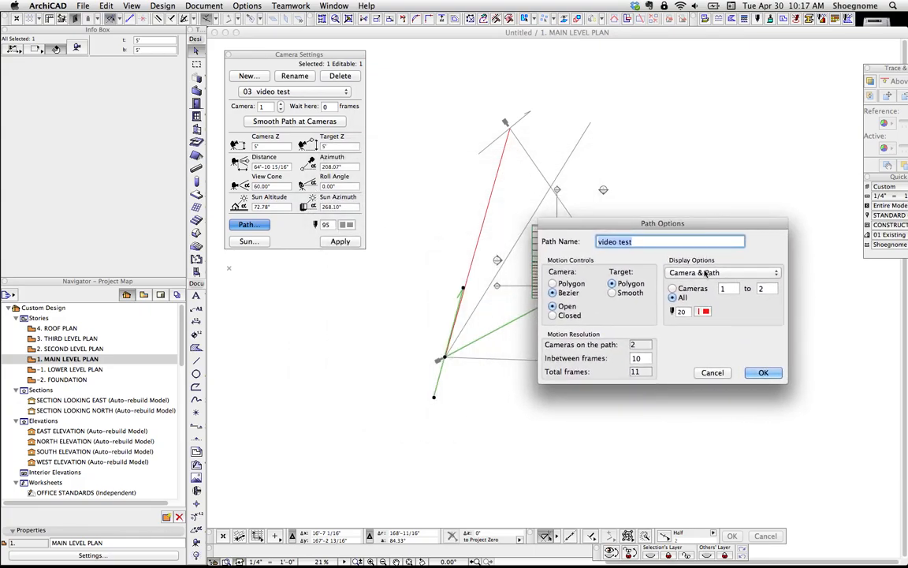
click(721, 272)
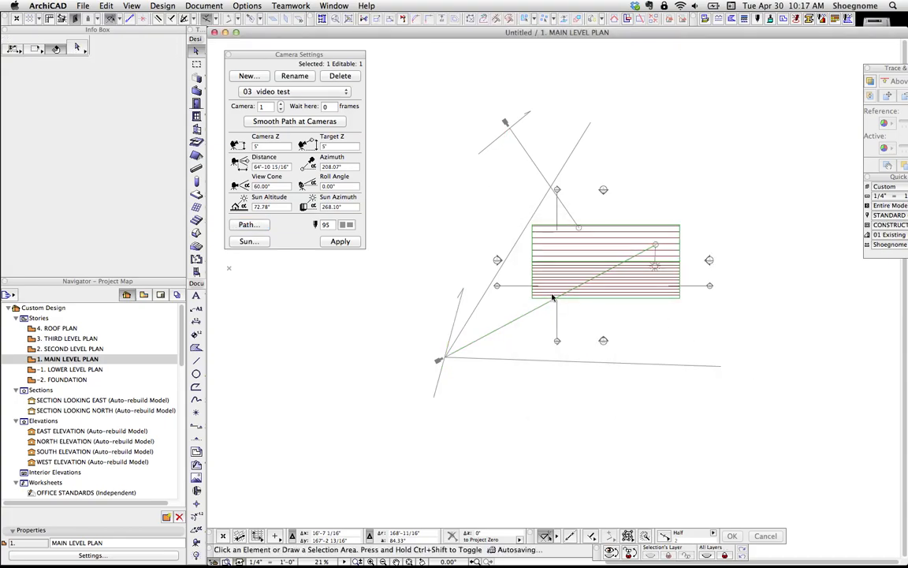
- Set the path display options and change inbetween frames to 50
click(249, 225)
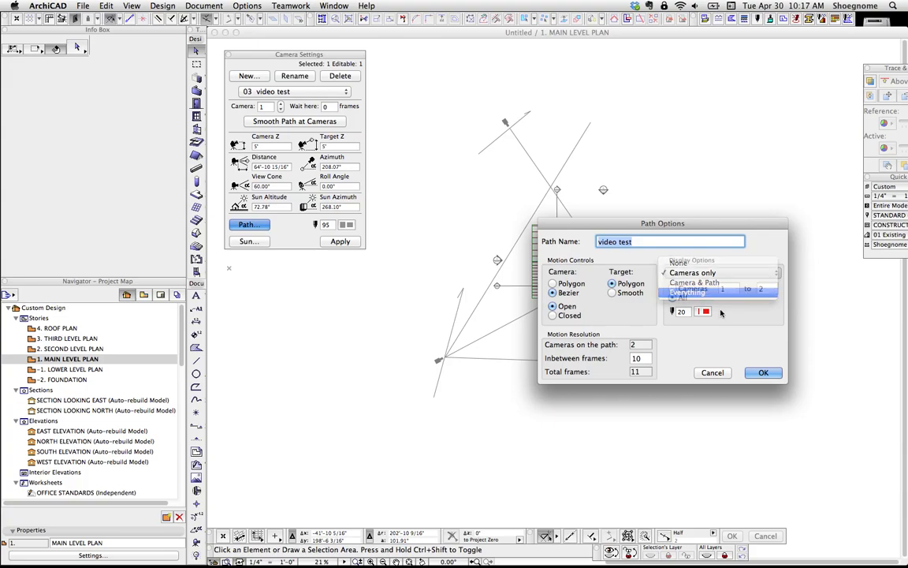
click(764, 372)
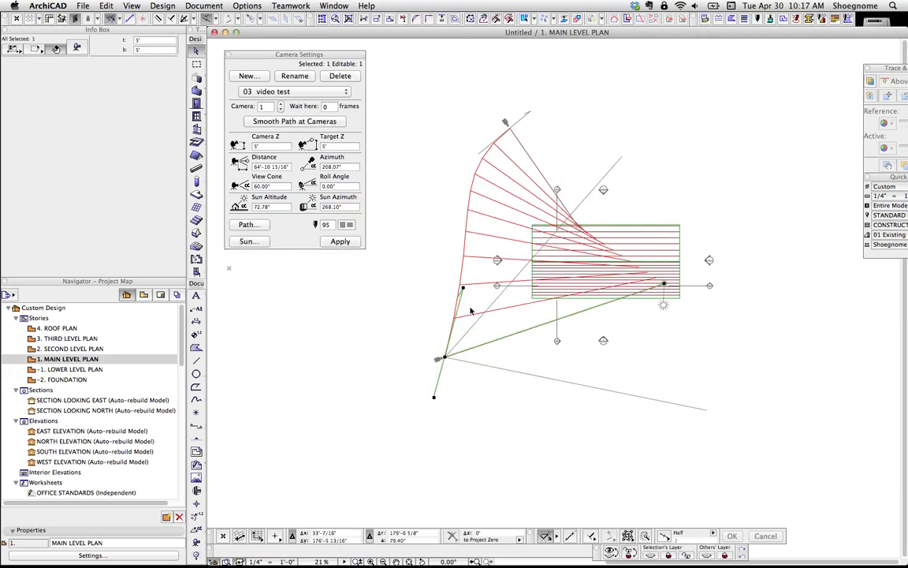
click(249, 225)
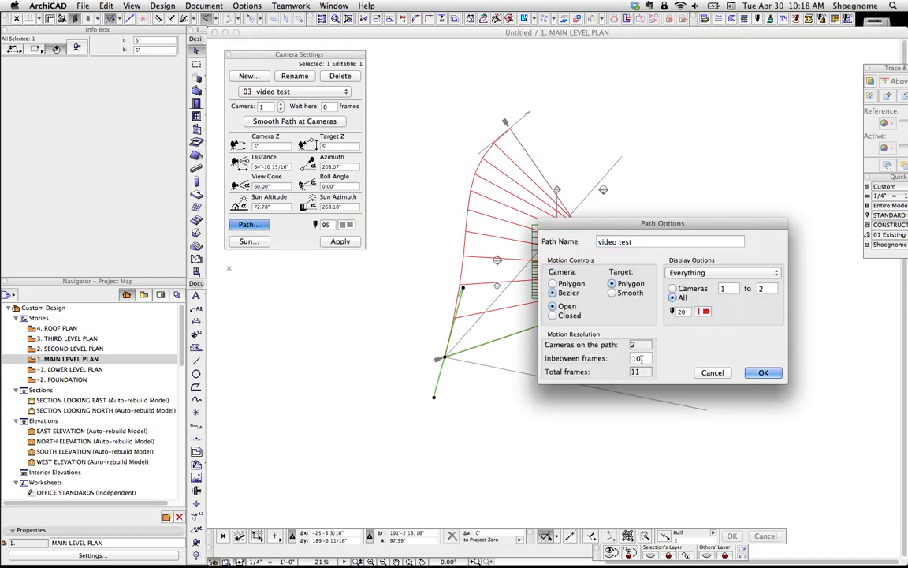
text(50)
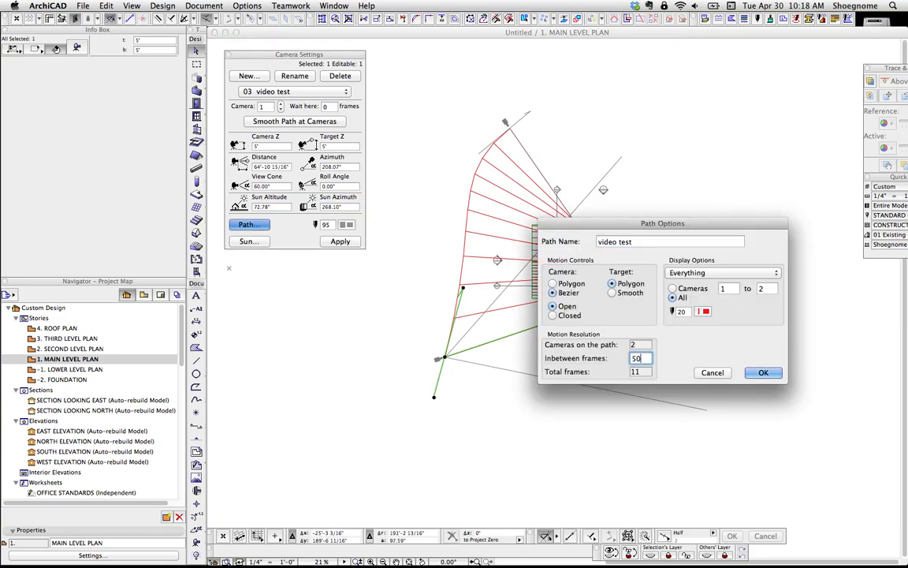
click(763, 372)
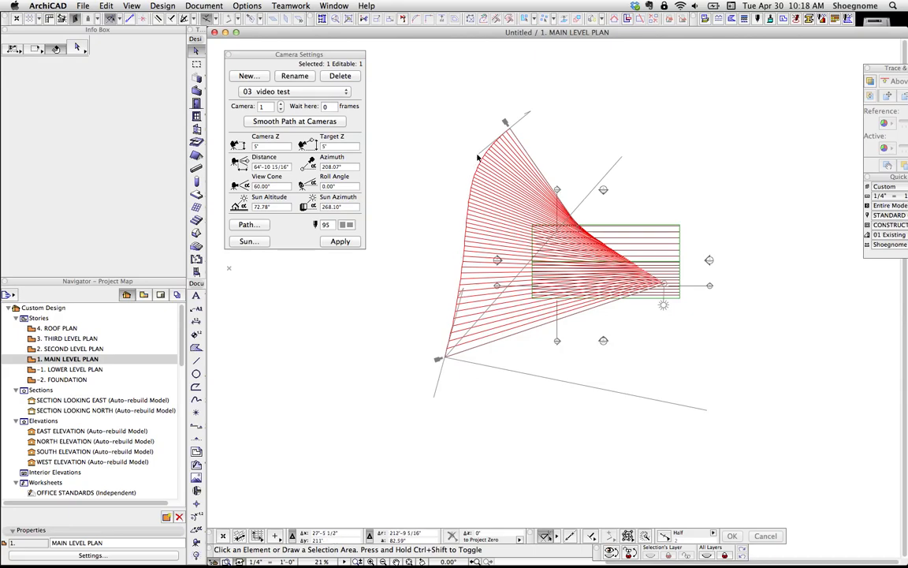
- Open Document > Creative Imaging > Create Fly-Through and move the dialog aside
click(203, 6)
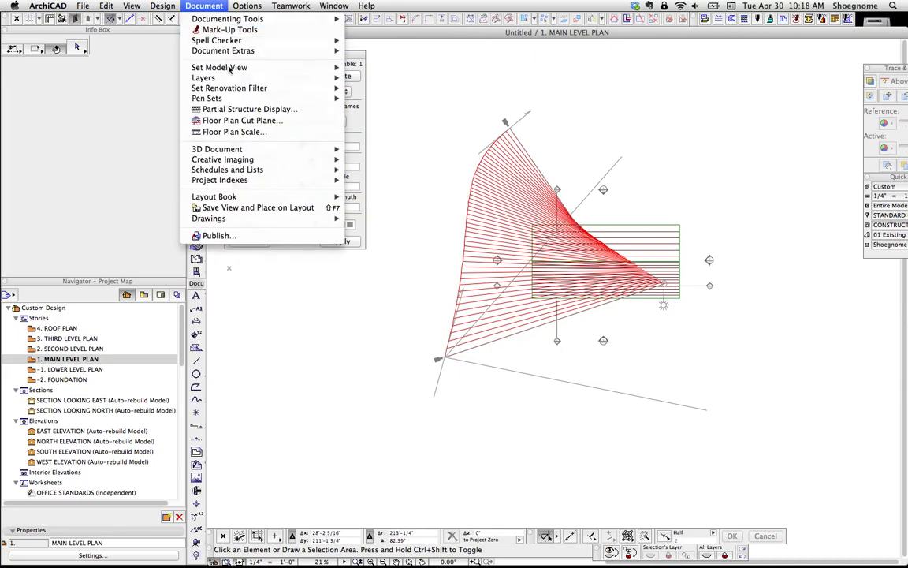
mouse_move(229, 87)
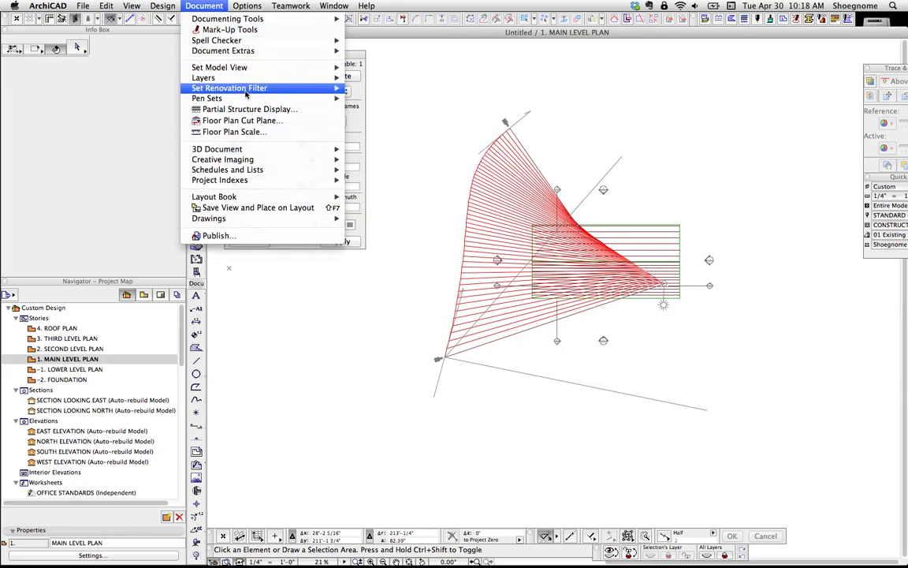
mouse_move(222, 159)
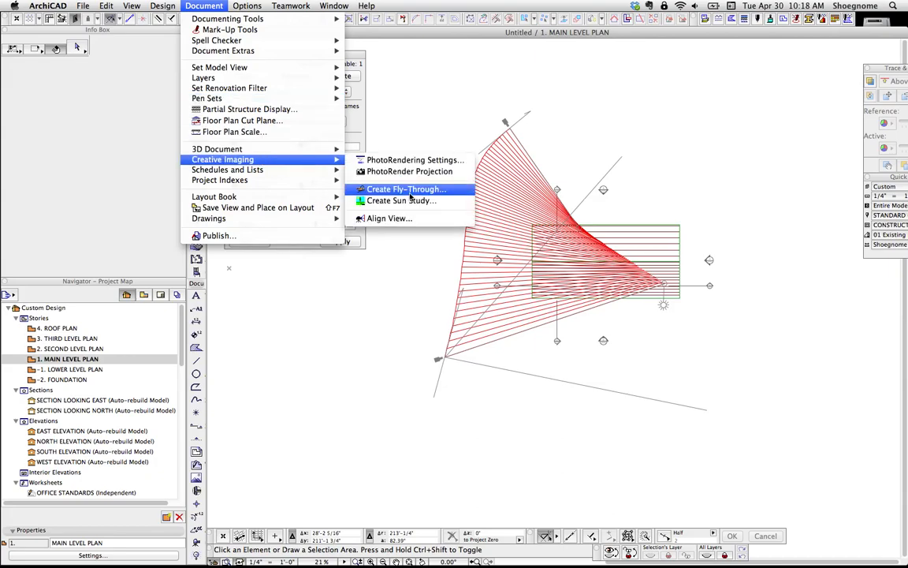
click(406, 190)
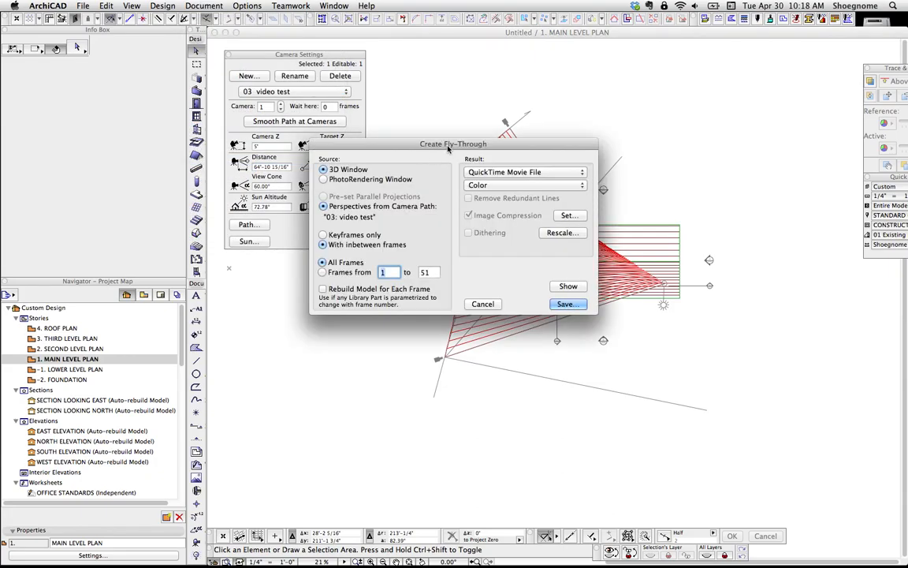
drag(453, 143, 546, 80)
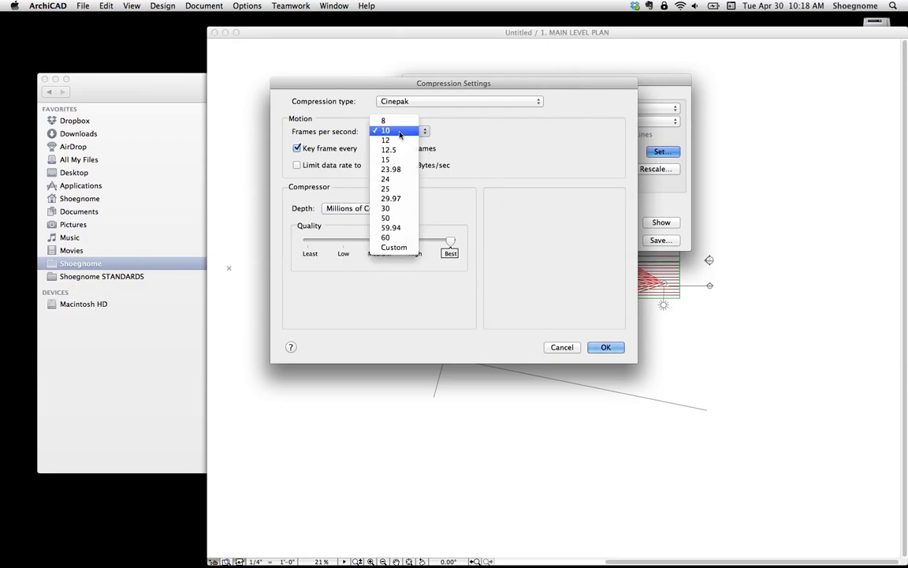
- Review compression frame rates, keep 10 frames per second, and close unchanged
click(385, 130)
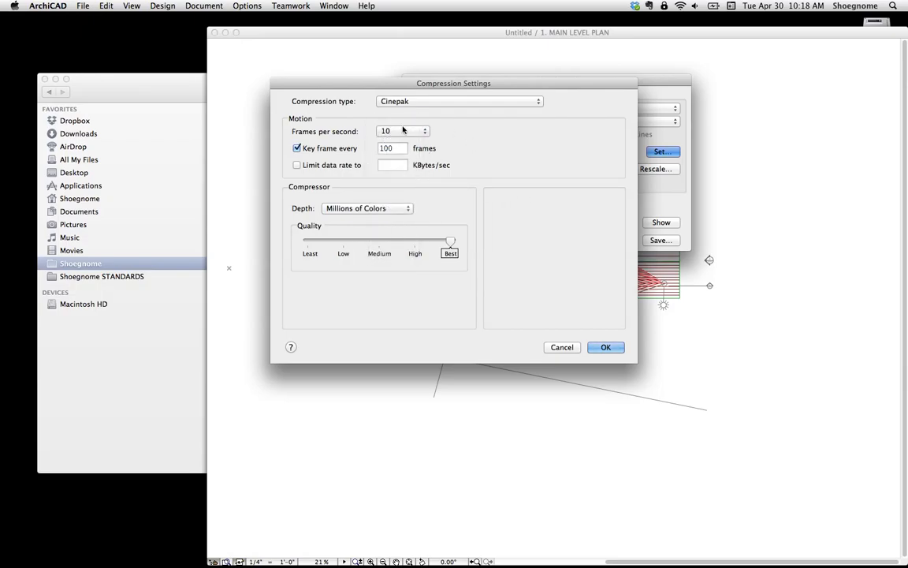
click(425, 131)
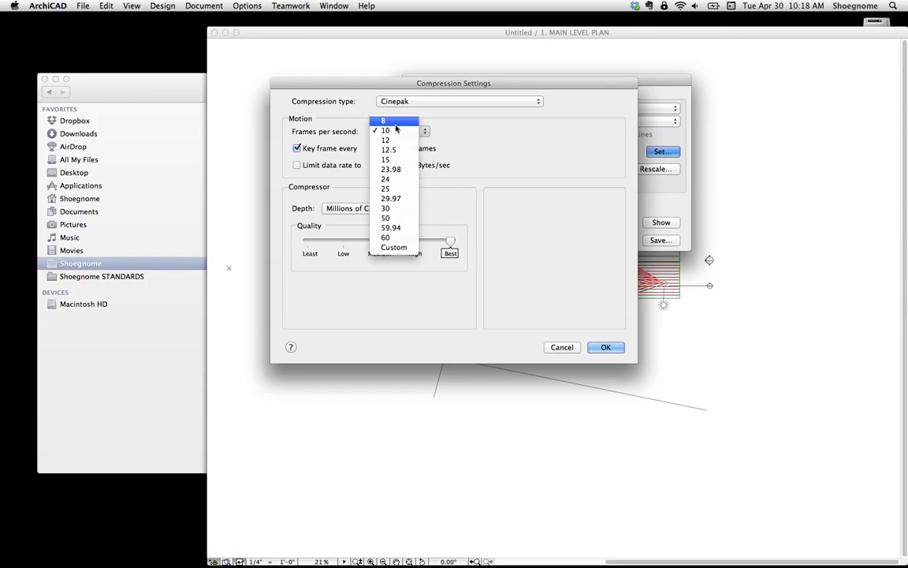
mouse_move(414, 131)
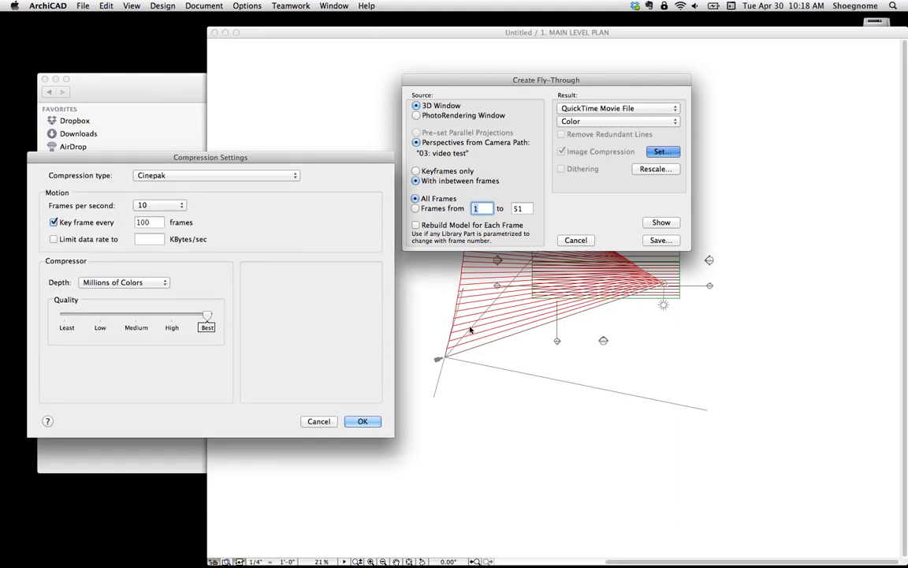
mouse_move(150, 250)
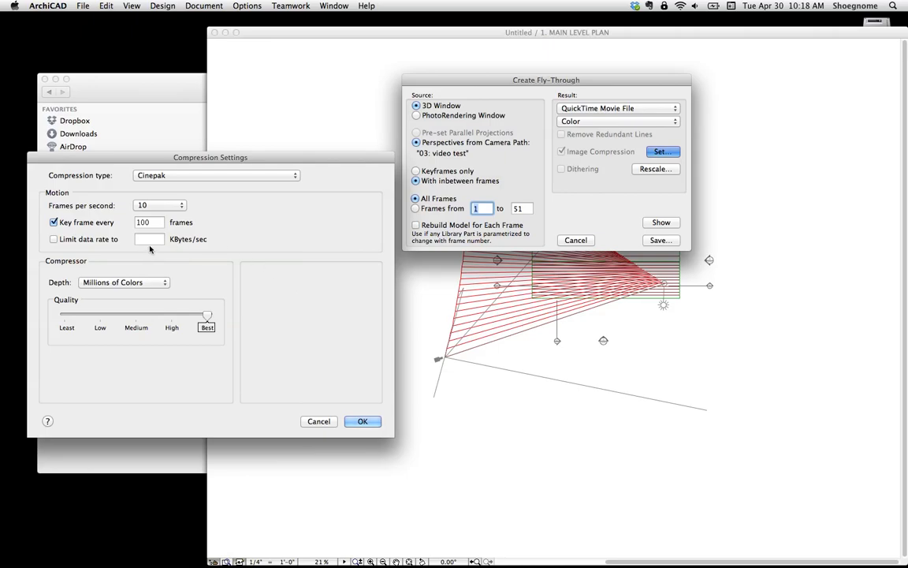
click(159, 205)
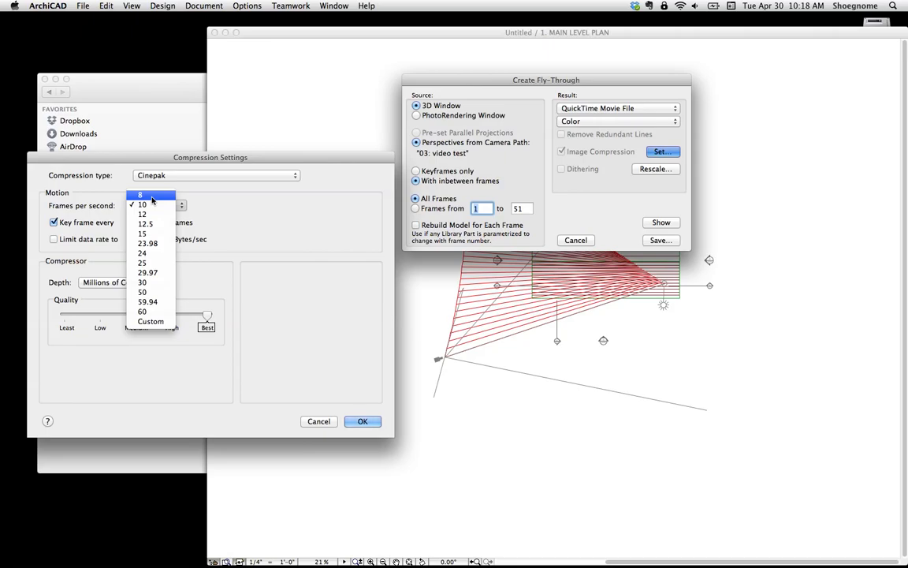
click(143, 204)
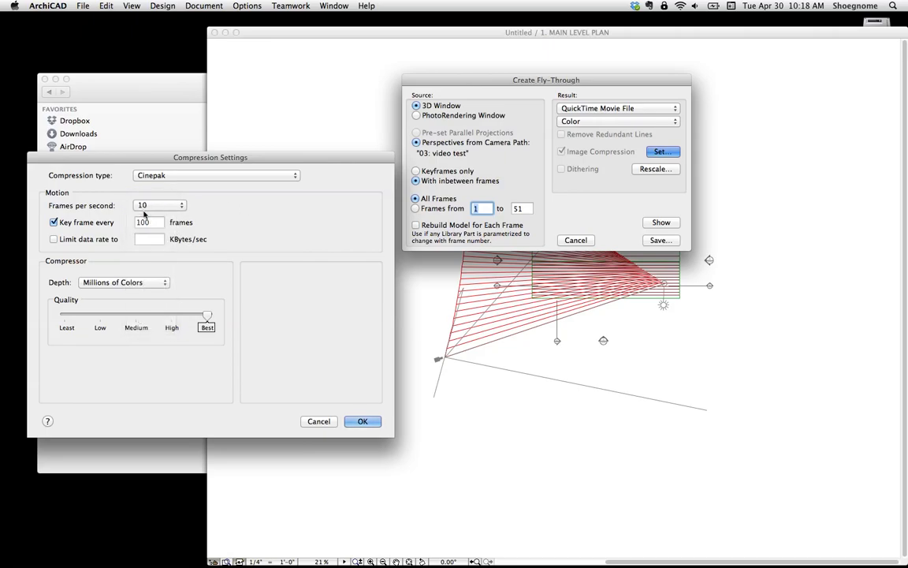
mouse_move(153, 206)
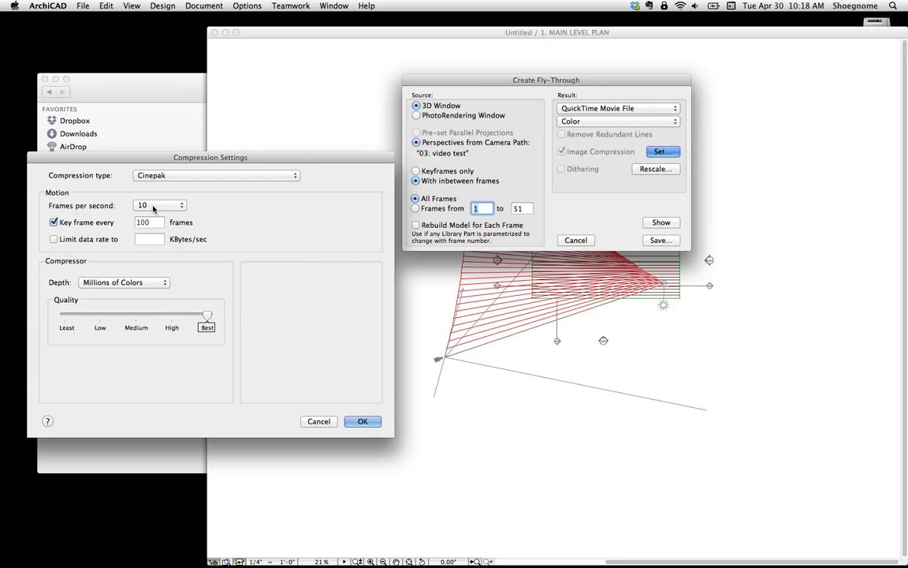
mouse_move(168, 238)
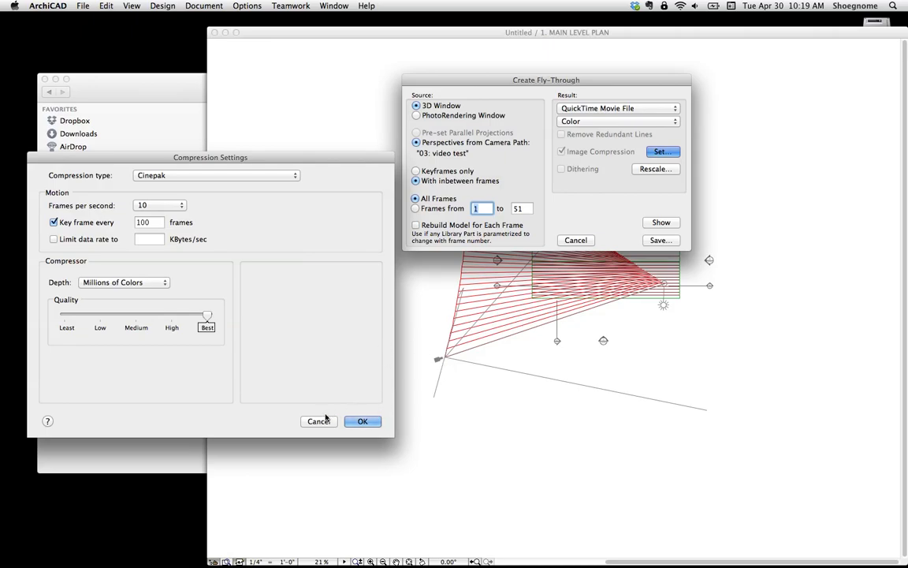
click(160, 205)
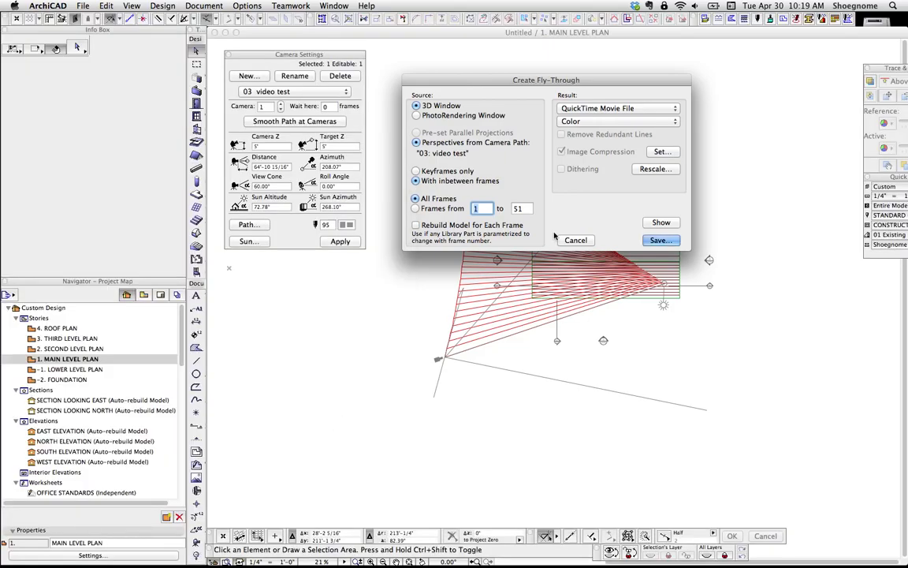
drag(545, 80, 636, 49)
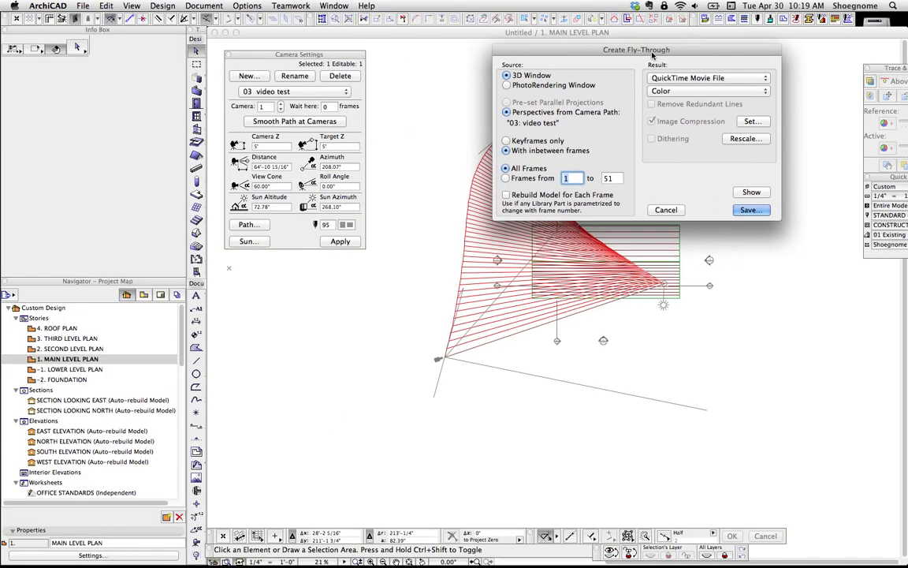
drag(636, 49, 613, 65)
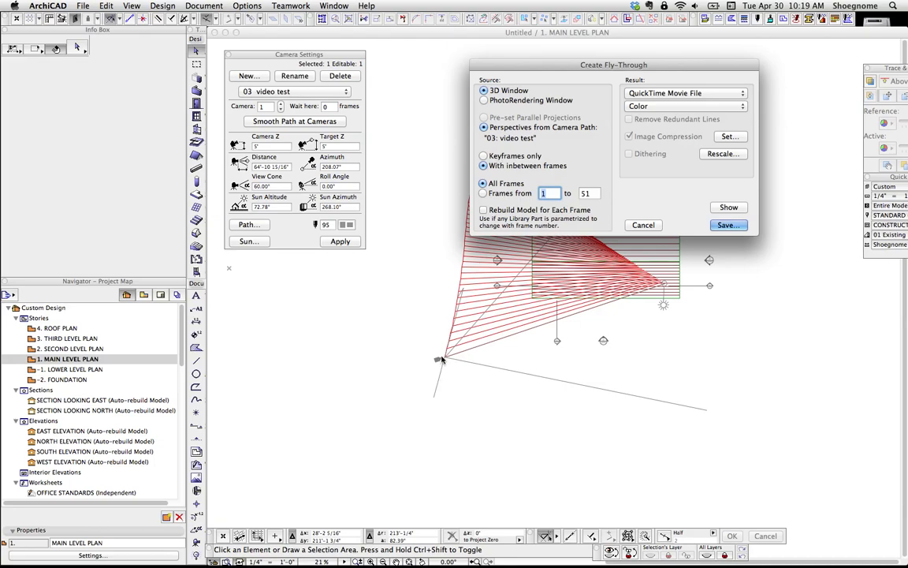
mouse_move(470, 258)
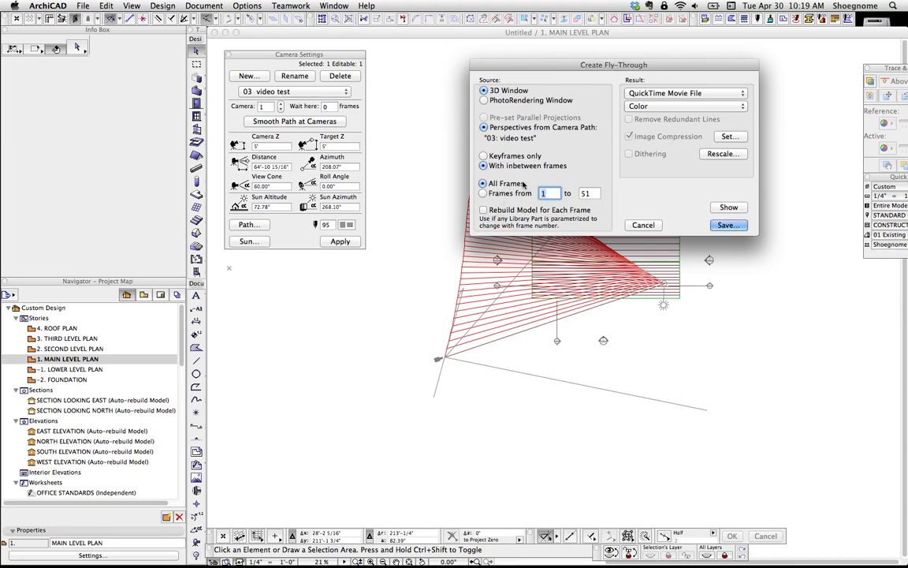
click(483, 194)
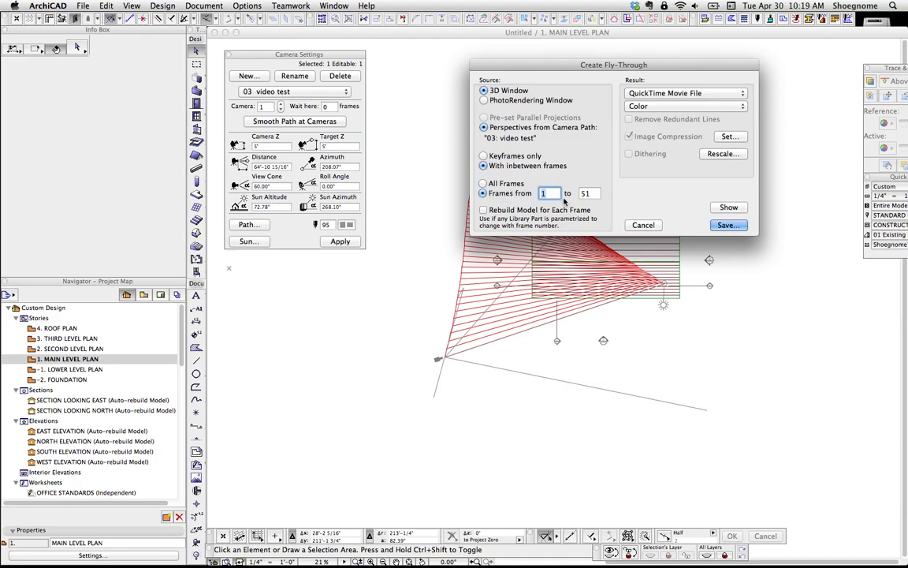
click(483, 183)
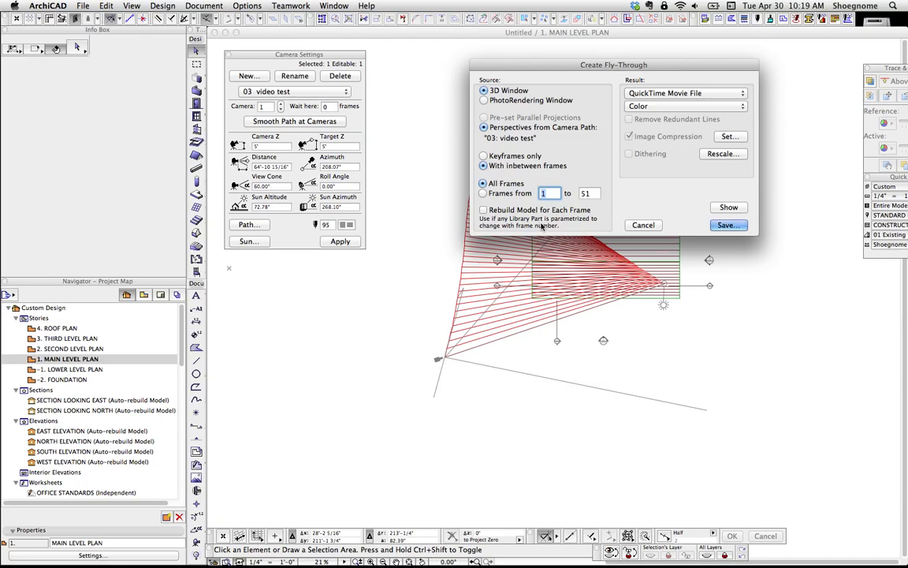
mouse_move(530, 226)
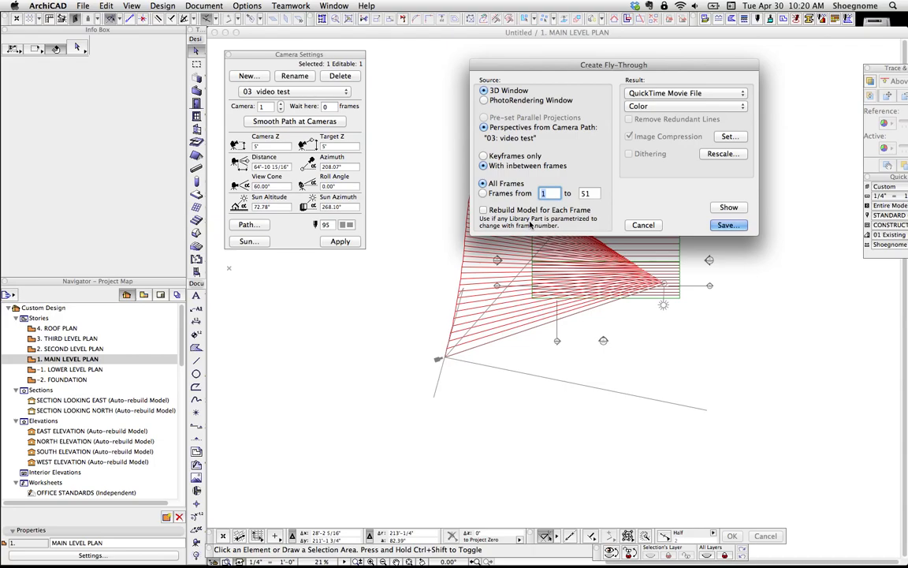
mouse_move(503, 221)
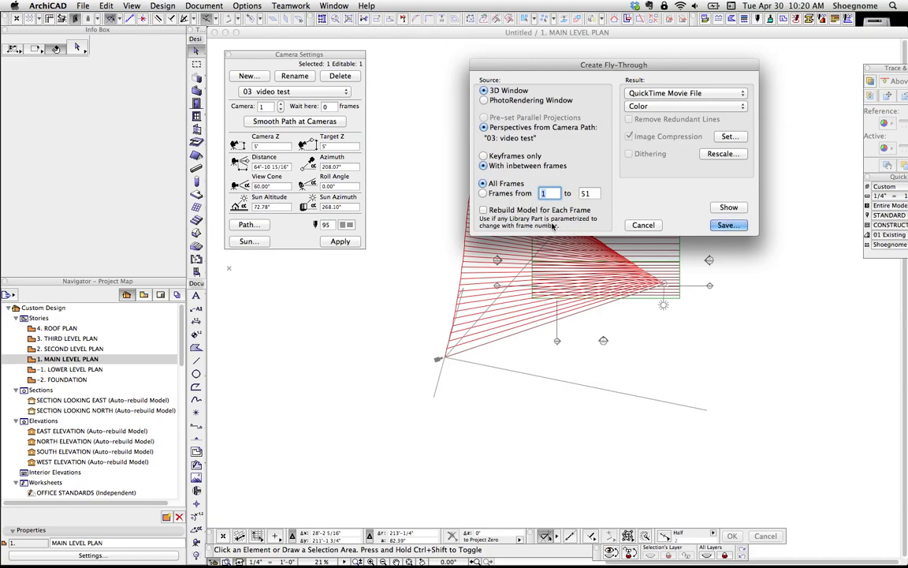
mouse_move(518, 232)
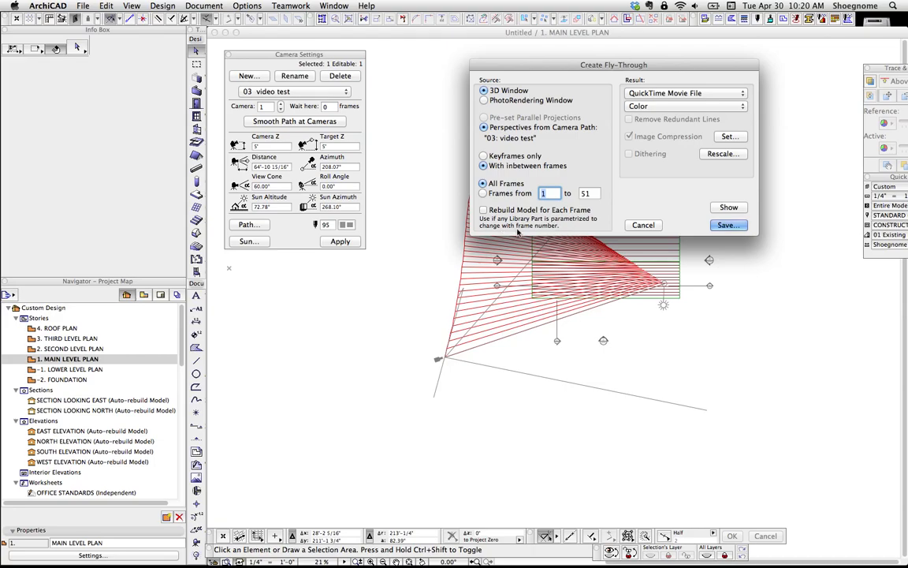
mouse_move(528, 221)
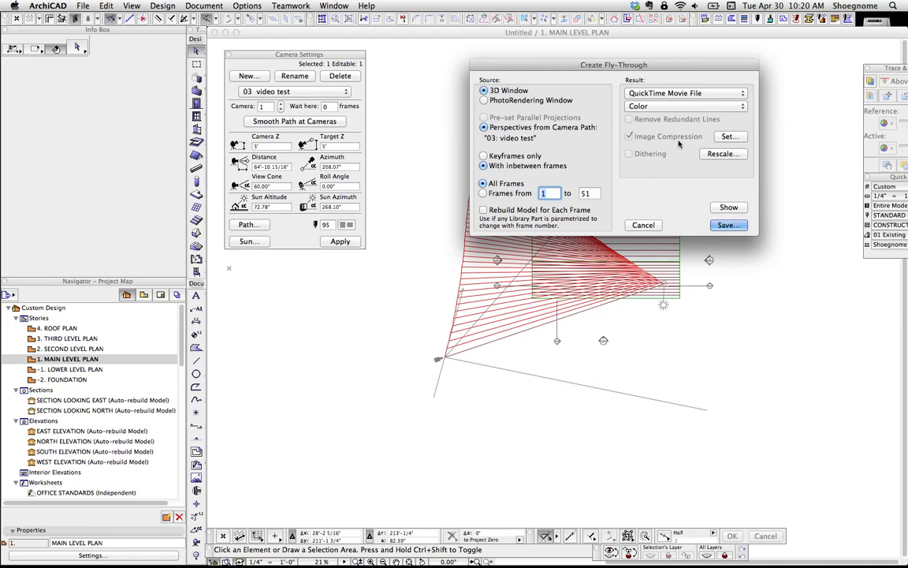
- Keep QuickTime Movie output in Color and open the compression settings
click(684, 93)
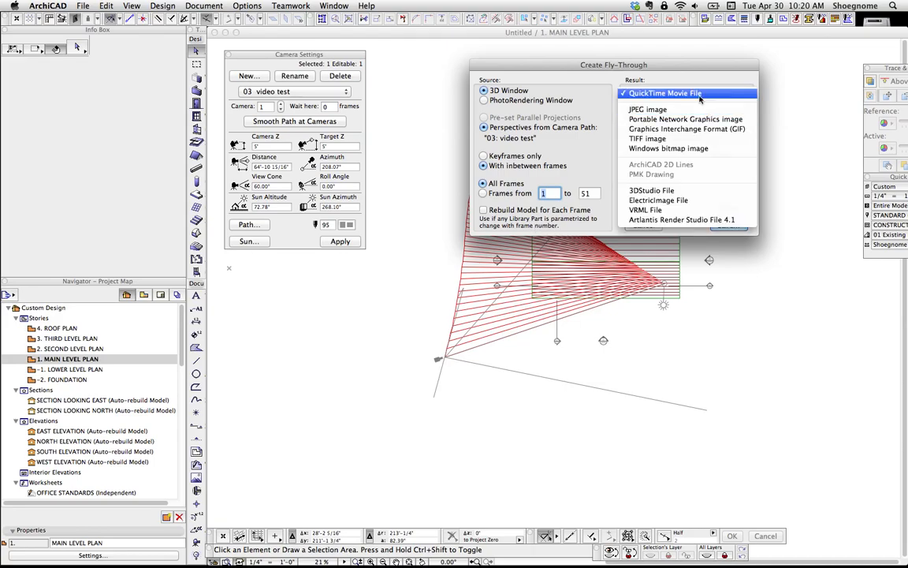
mouse_move(682, 220)
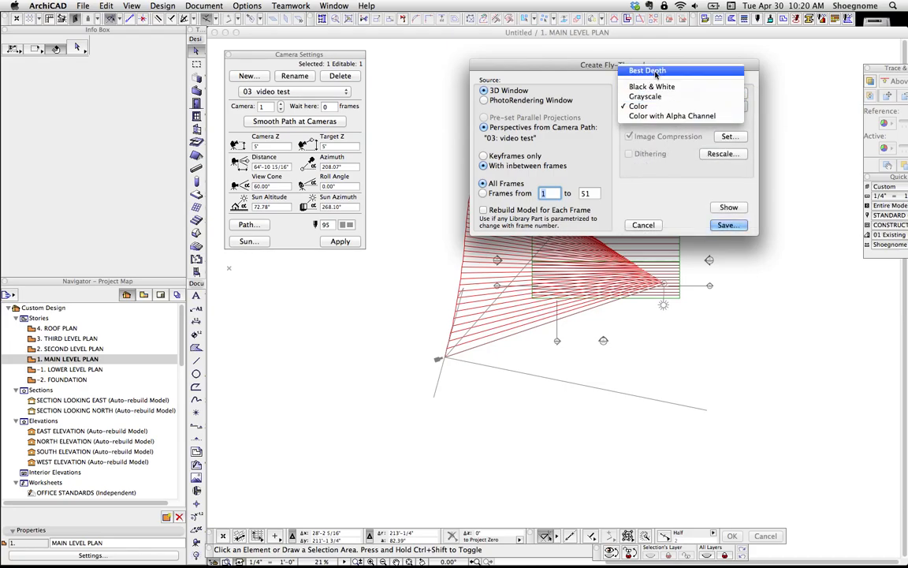
mouse_move(671, 116)
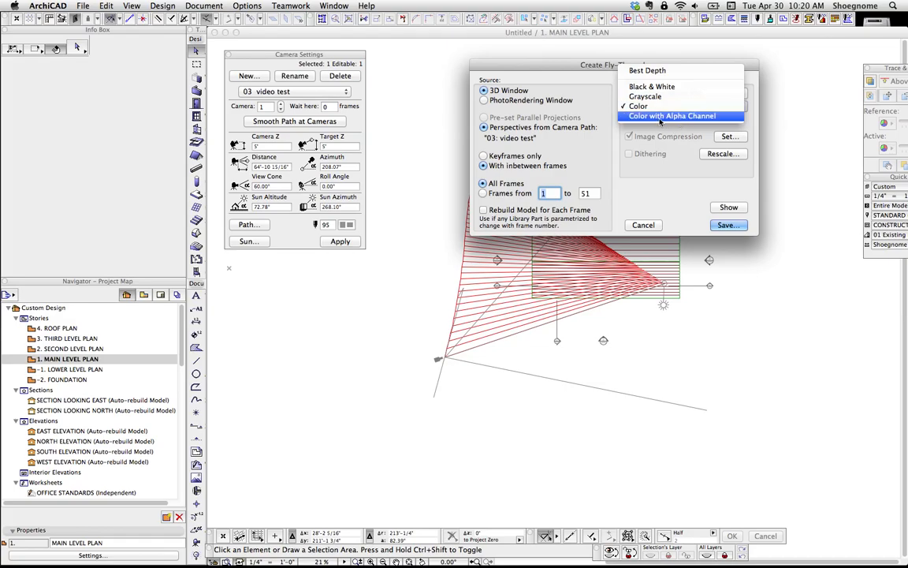
mouse_move(652, 86)
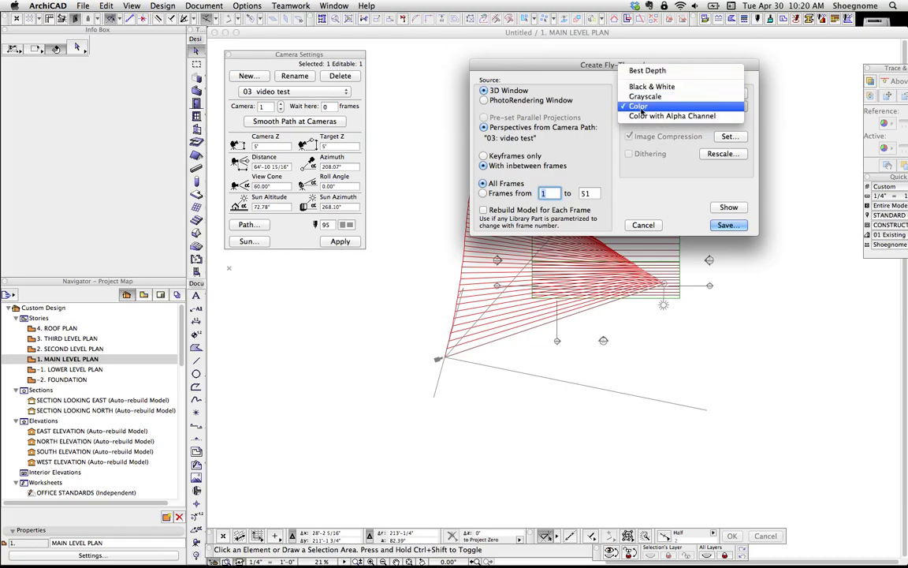
click(638, 107)
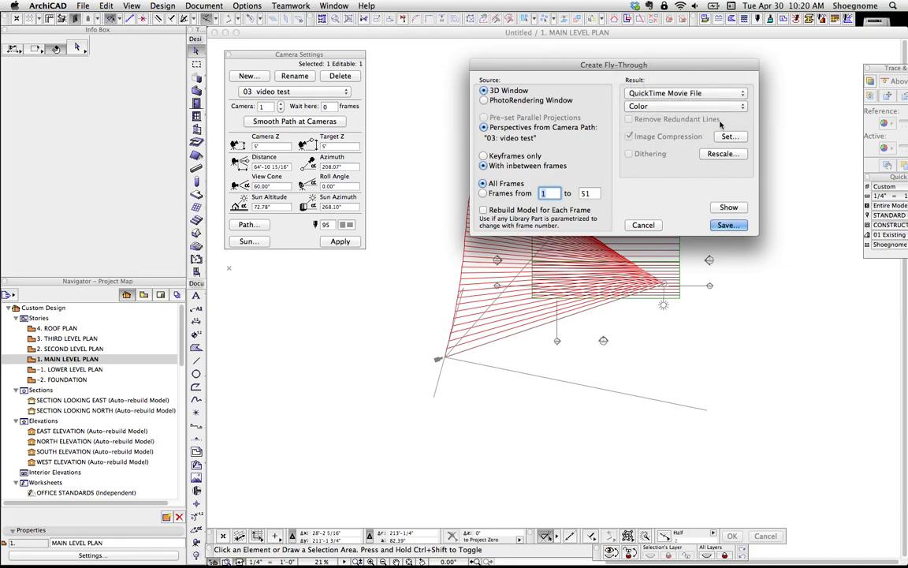
click(730, 137)
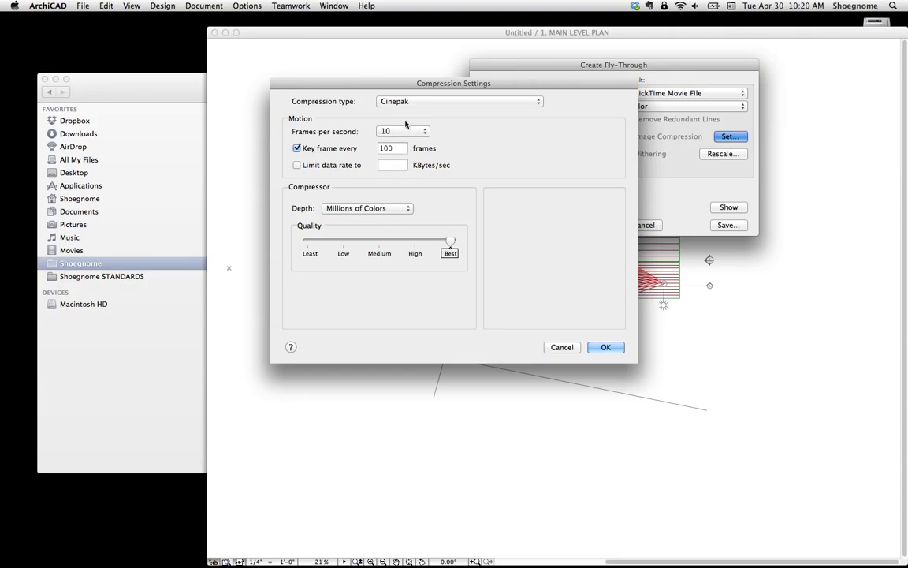
- Check the key frame value, keep Cinepak compression, and cancel Compression Settings
click(392, 148)
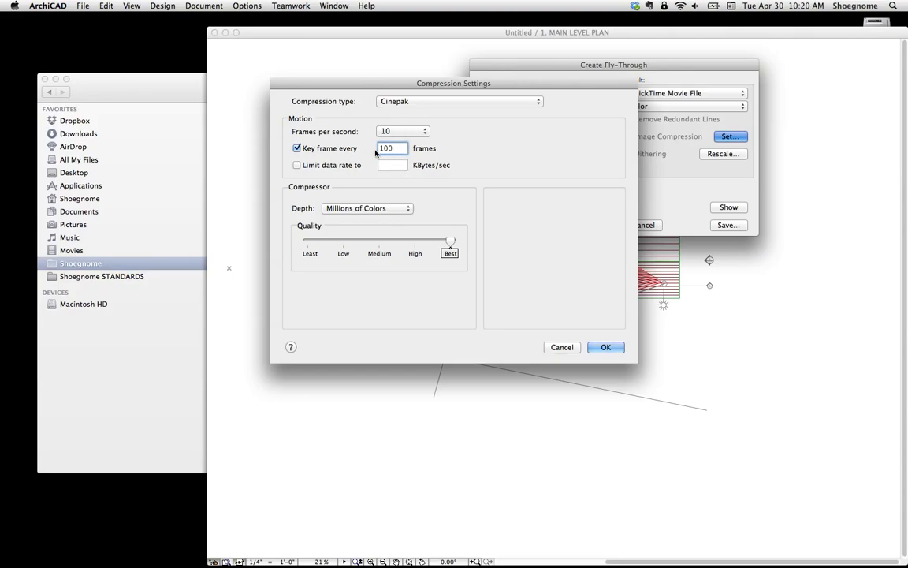
click(459, 101)
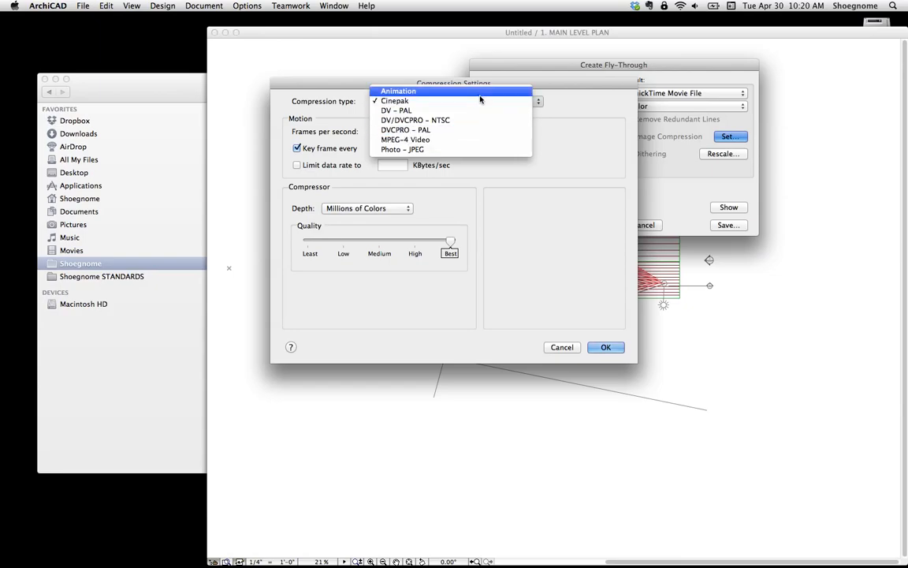
click(395, 101)
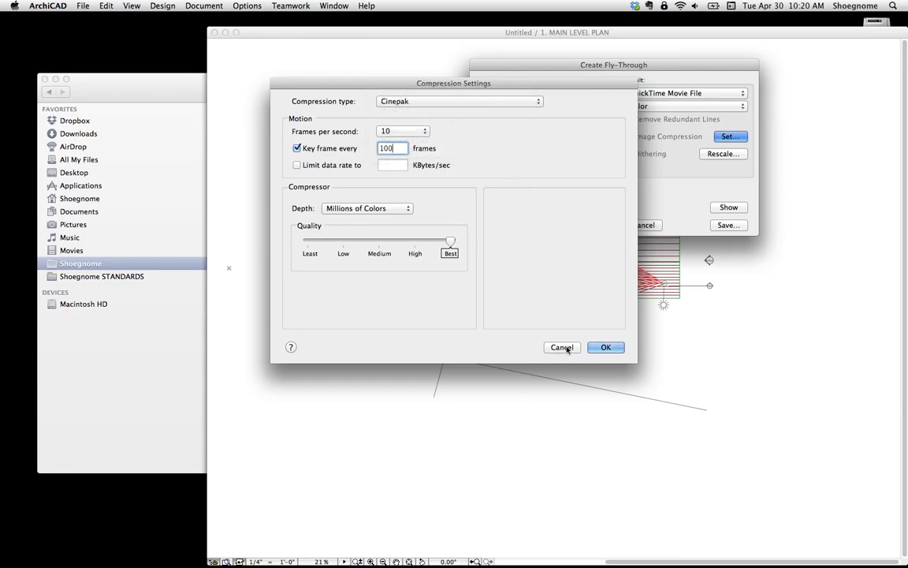
click(605, 347)
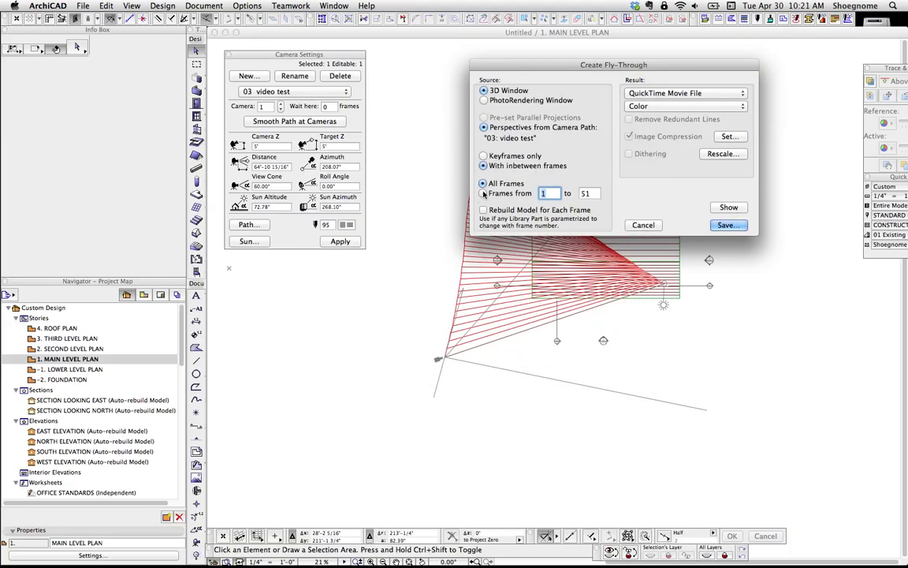
mouse_move(610, 223)
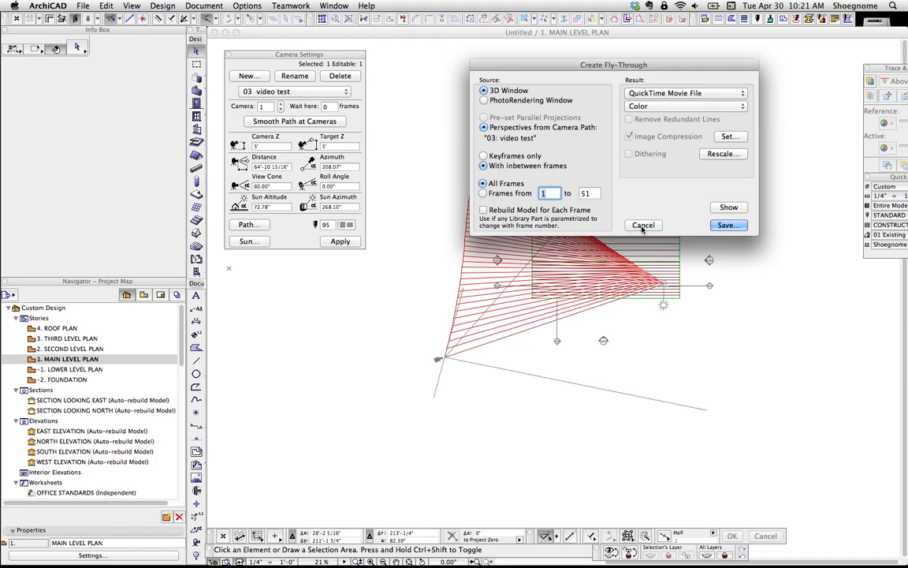
- Cancel the fly-through export and set the camera's Wait here to 90 frames
click(643, 226)
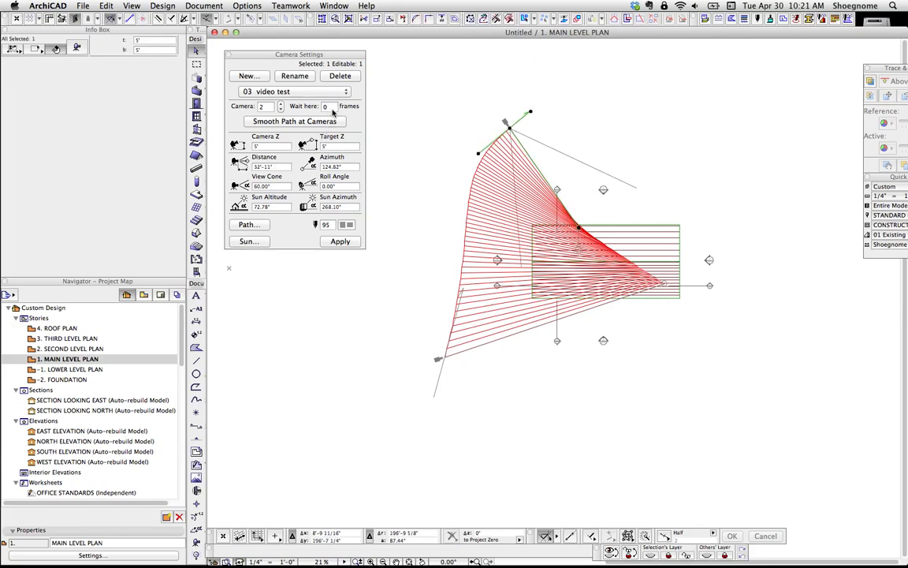
click(326, 106)
text(99)
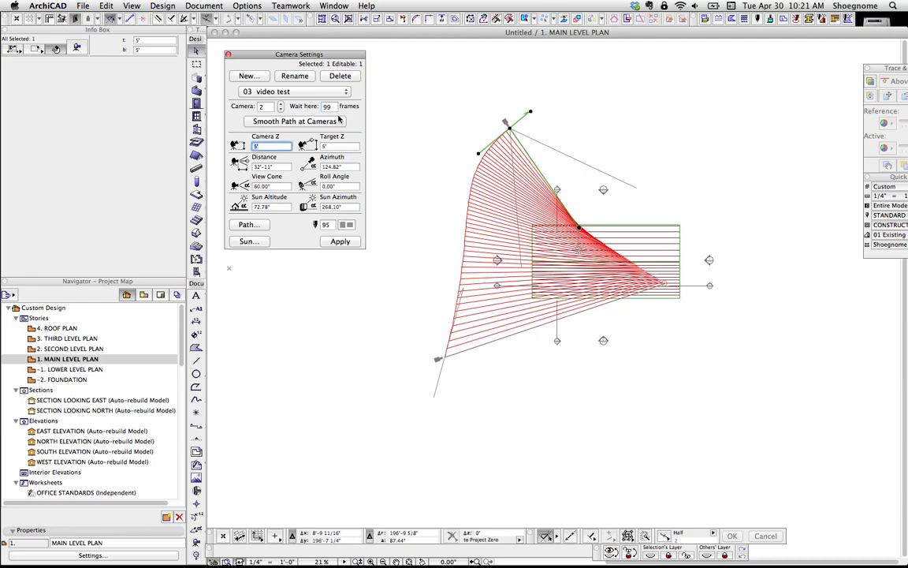
text(100)
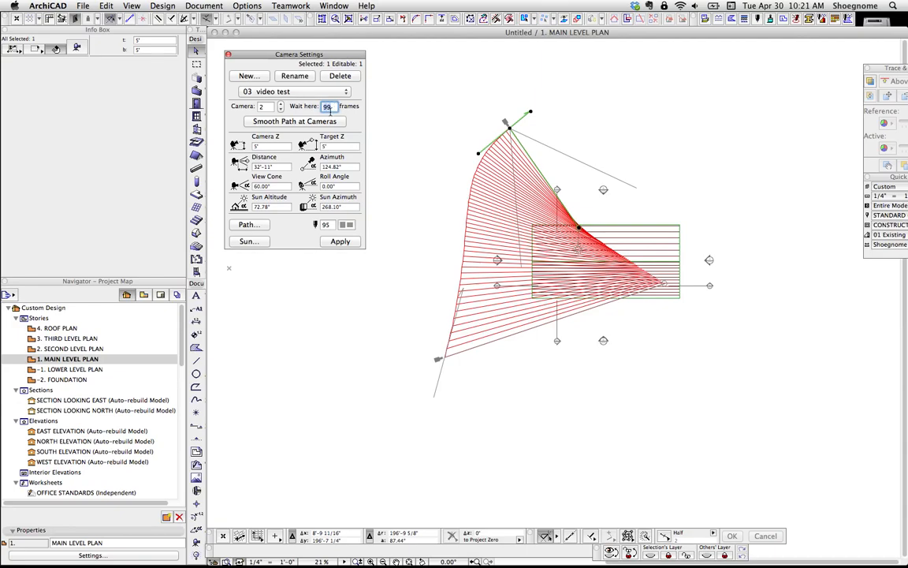
text(90)
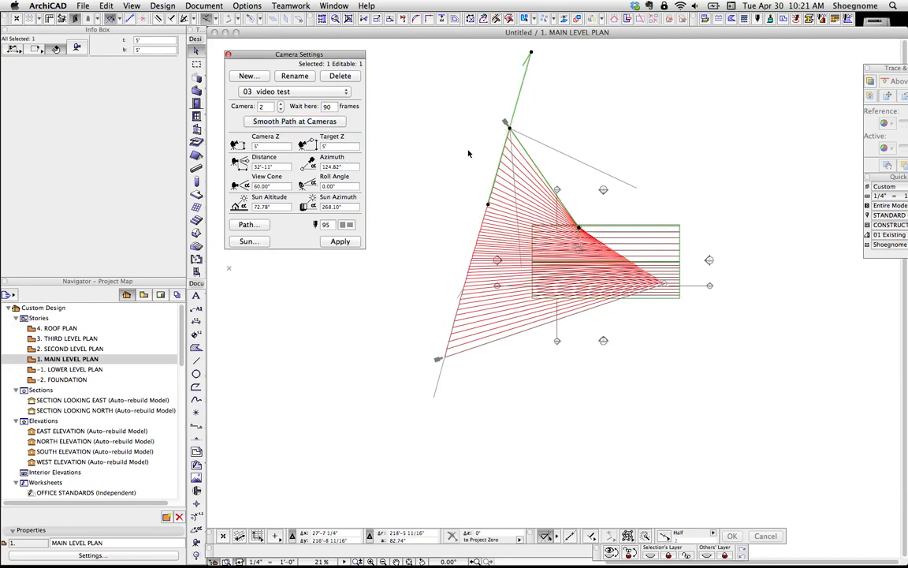
mouse_move(466, 300)
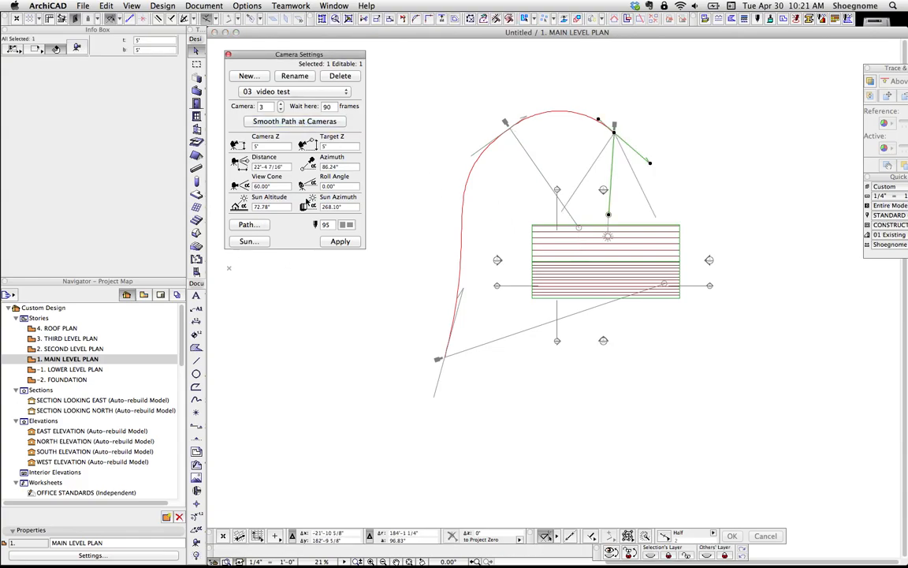
- Confirm path options, set a June 21, 9 hr sun, then edit camera 2's height
click(249, 224)
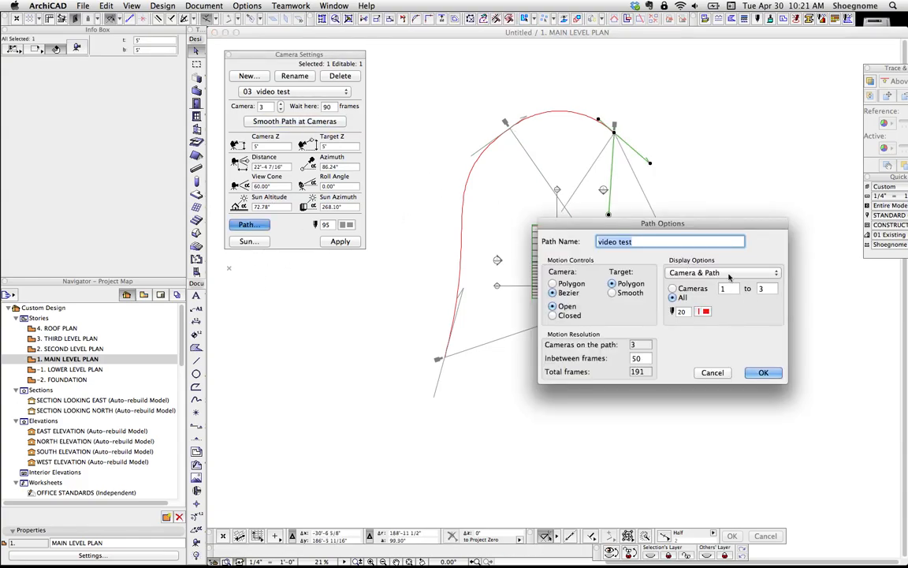
click(763, 371)
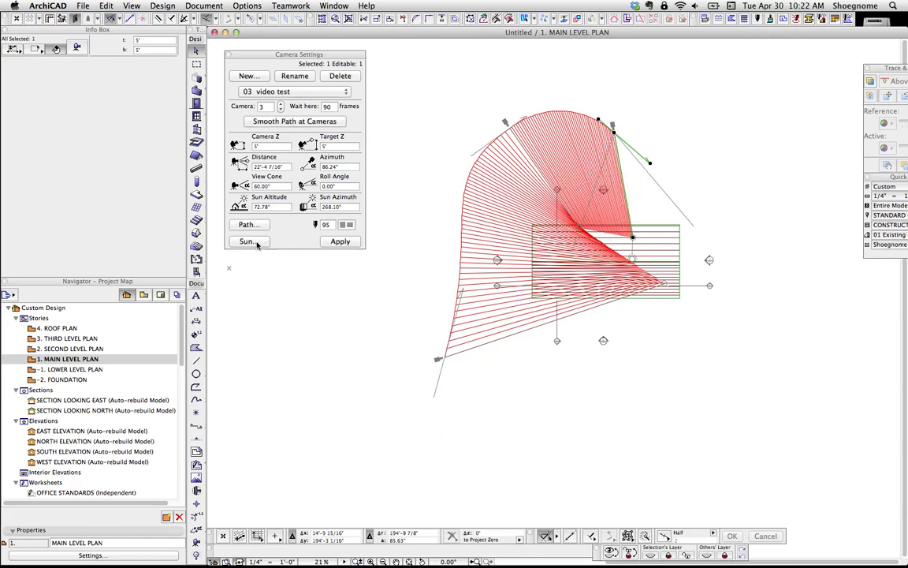
click(249, 241)
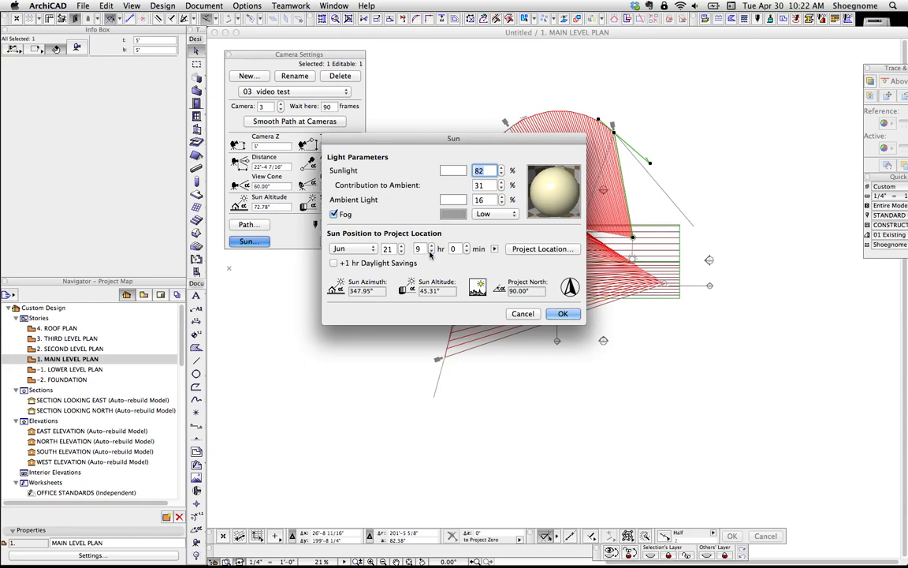
click(563, 313)
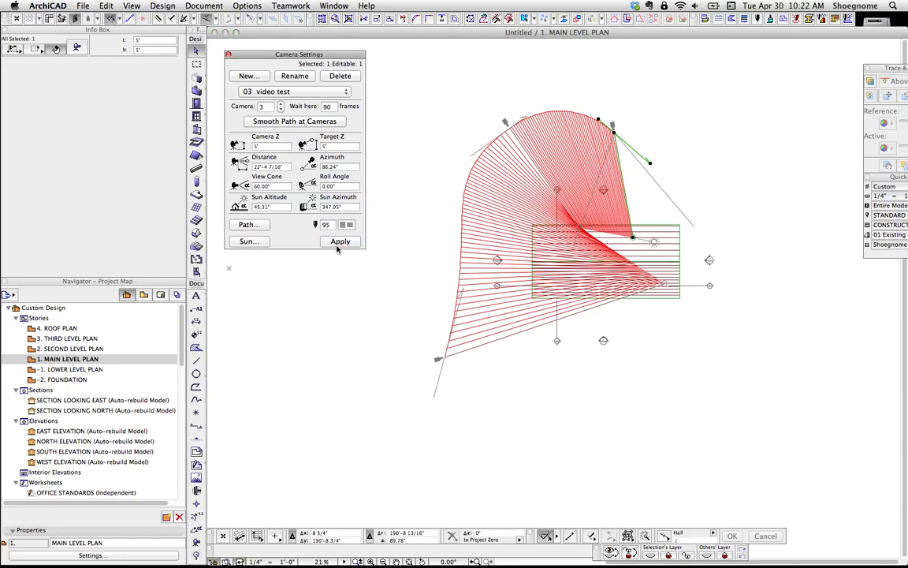
mouse_move(513, 131)
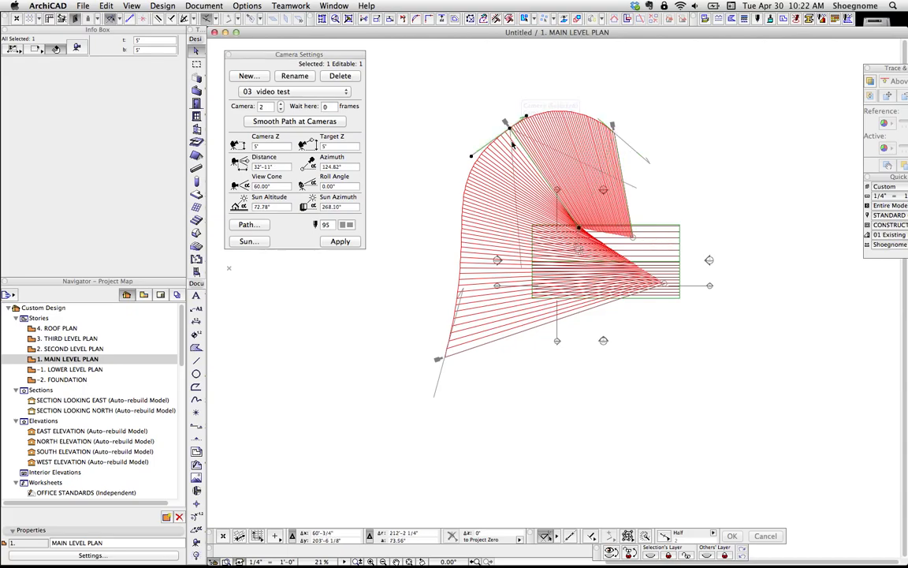
mouse_move(459, 333)
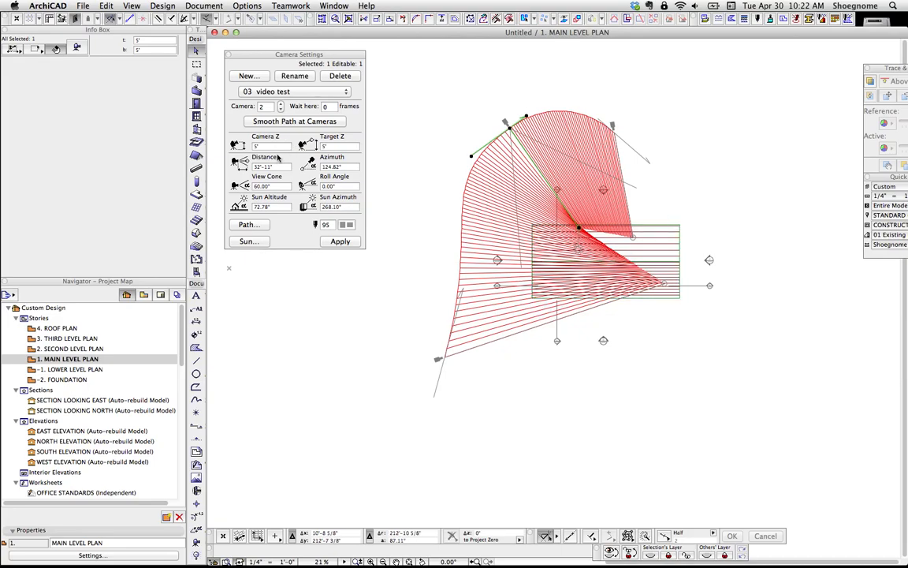
click(271, 146)
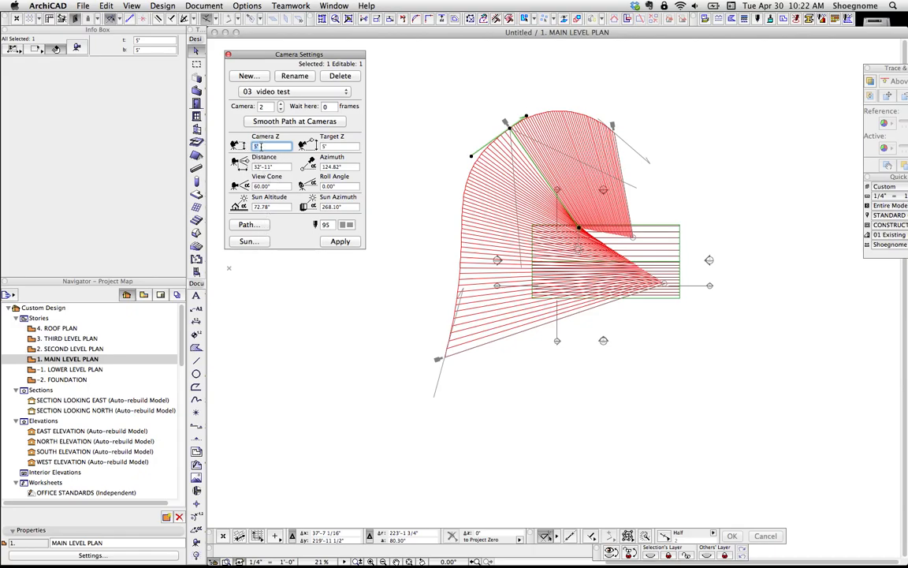
click(271, 166)
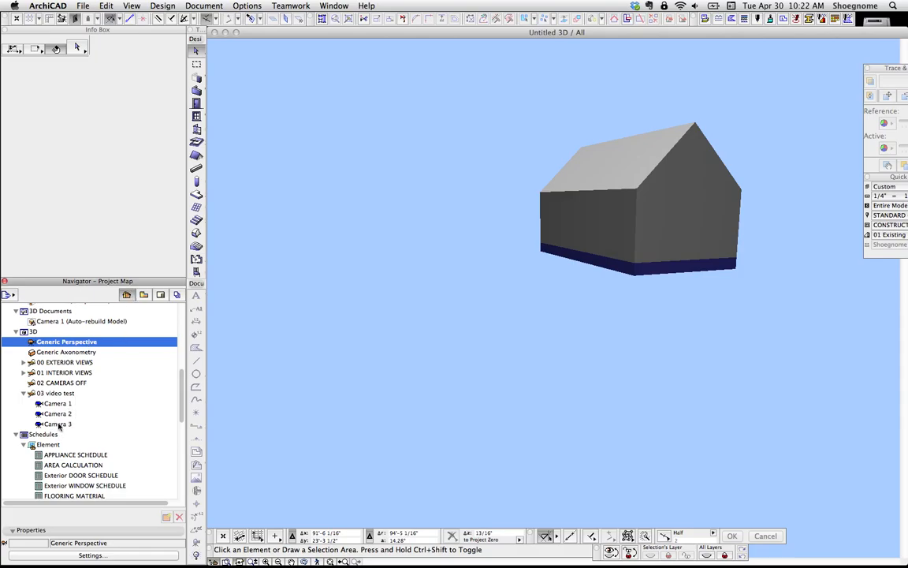
- View Camera 3 in 3D, orbit to a gable-end angle, and update the camera
right_click(56, 423)
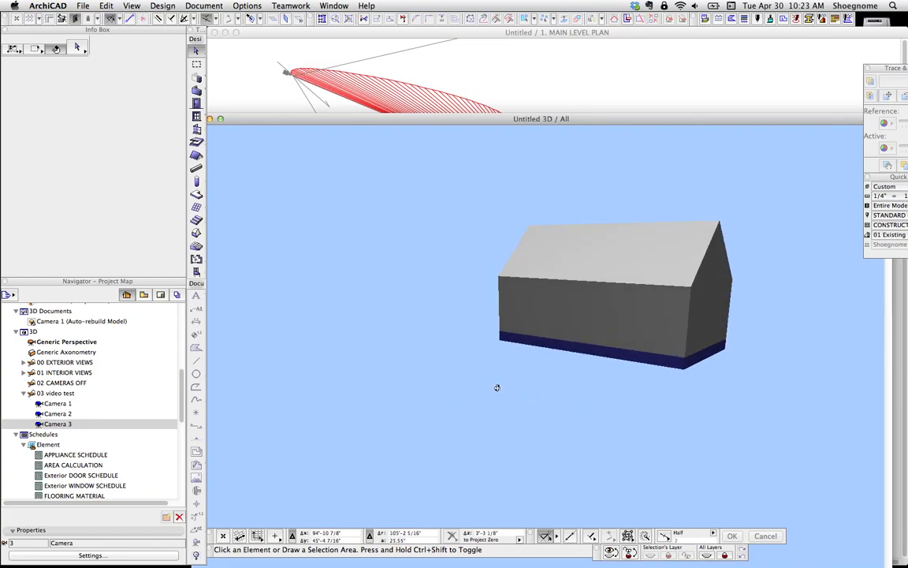
drag(497, 387, 538, 385)
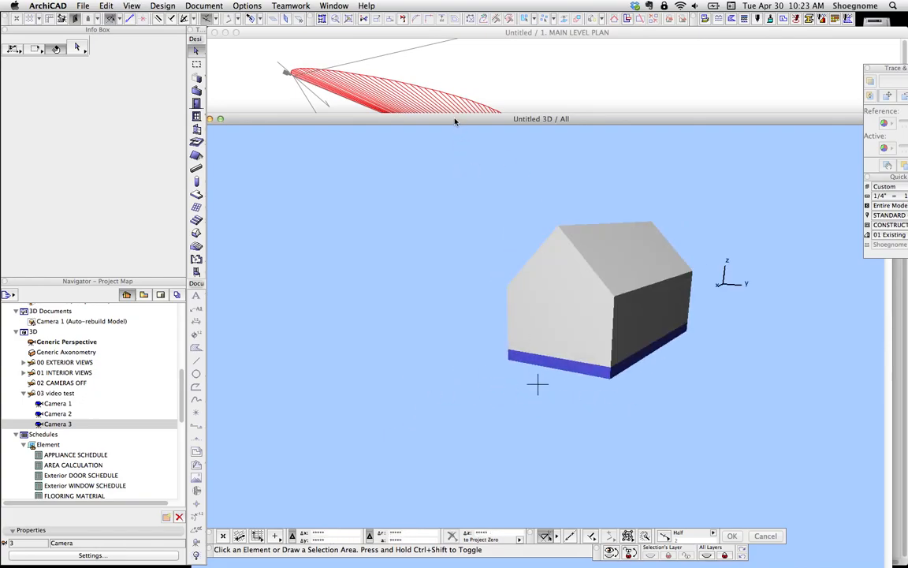
right_click(56, 423)
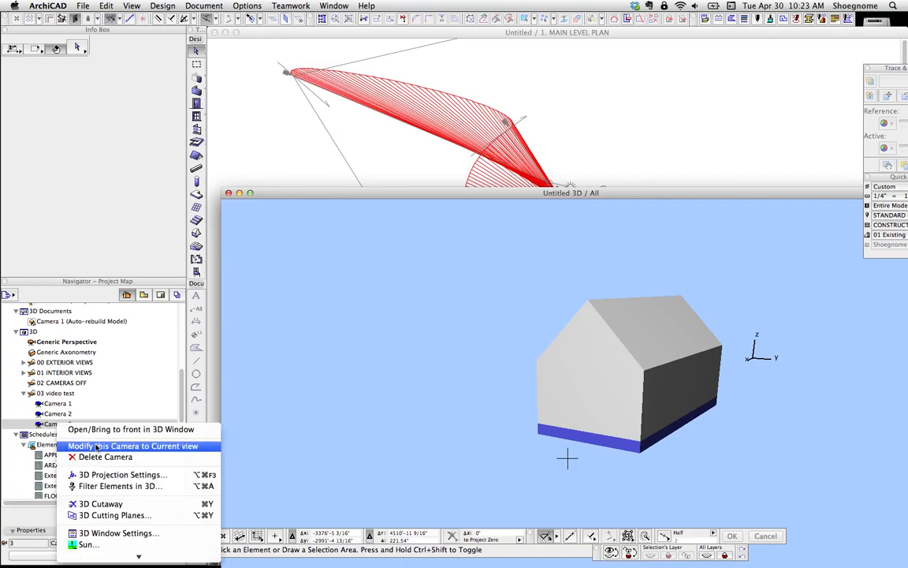
mouse_move(275, 95)
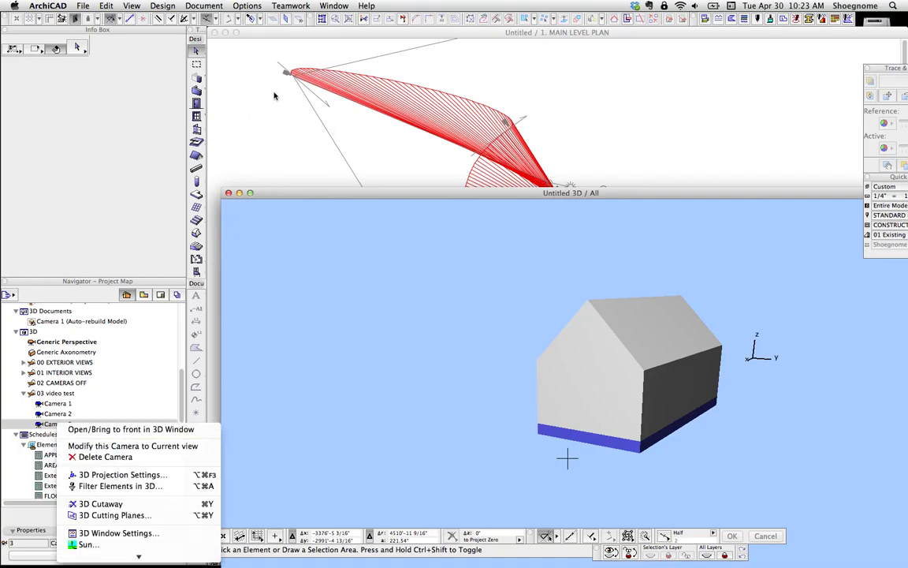
mouse_move(123, 474)
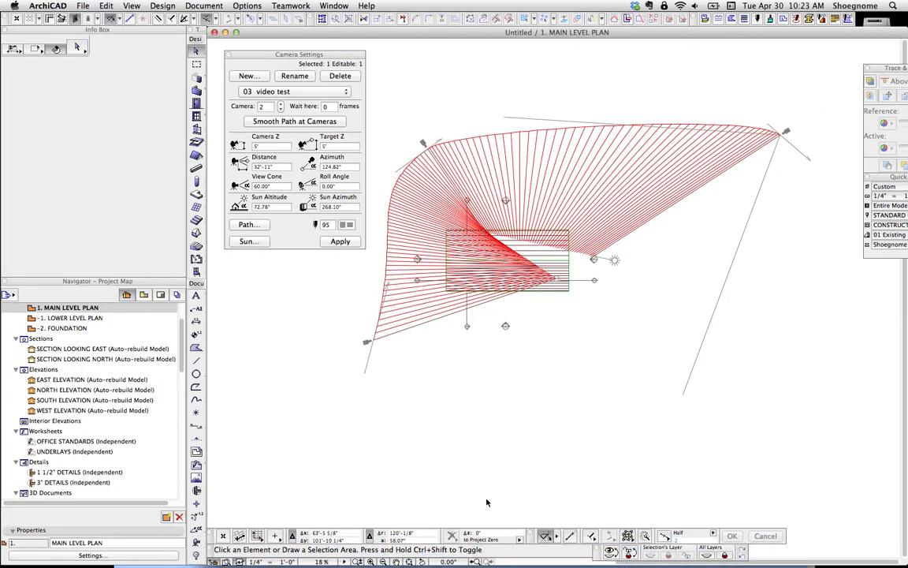
mouse_move(327, 350)
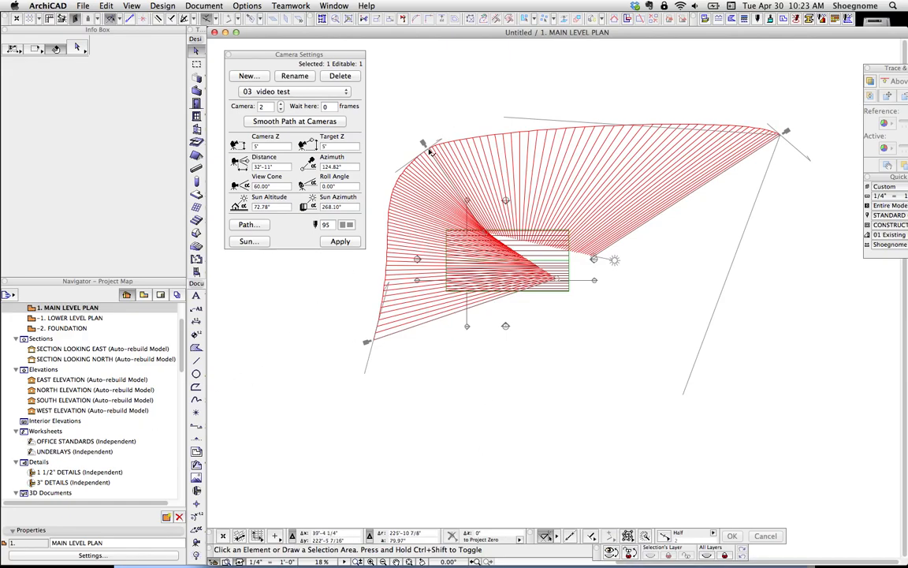
right_click(432, 150)
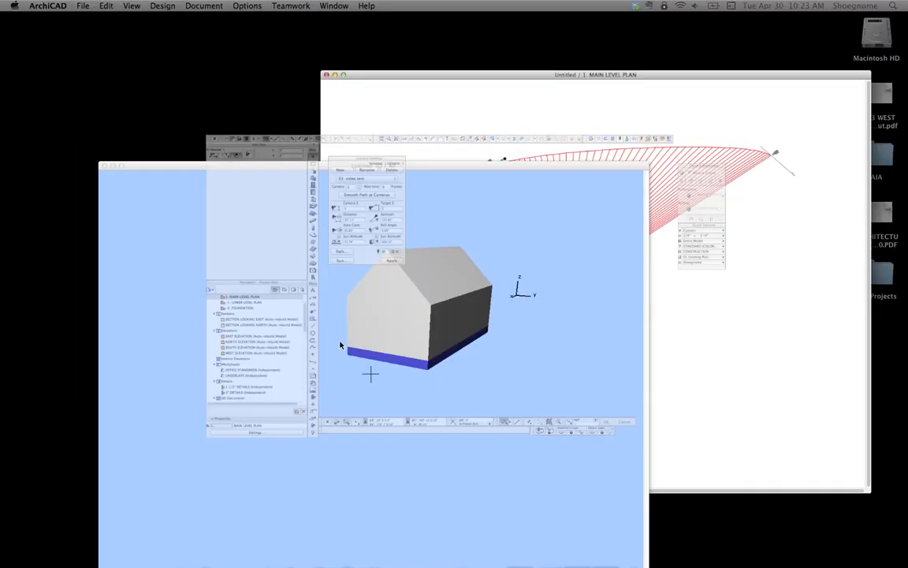
right_click(56, 492)
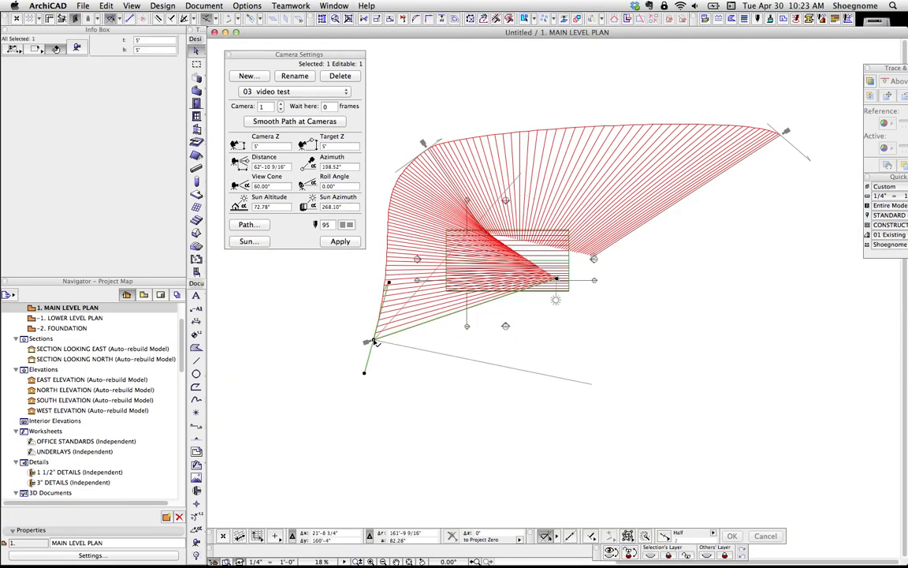
right_click(375, 342)
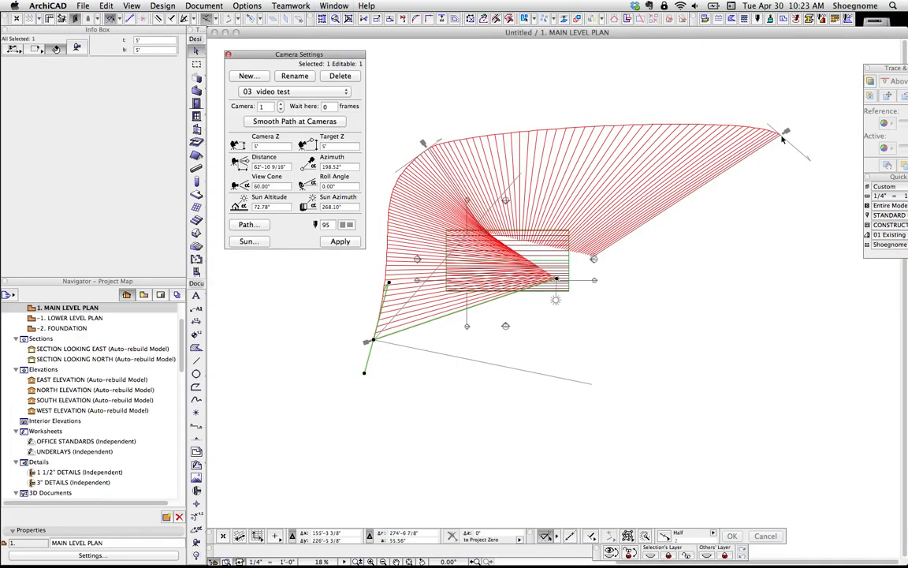
drag(786, 141, 780, 138)
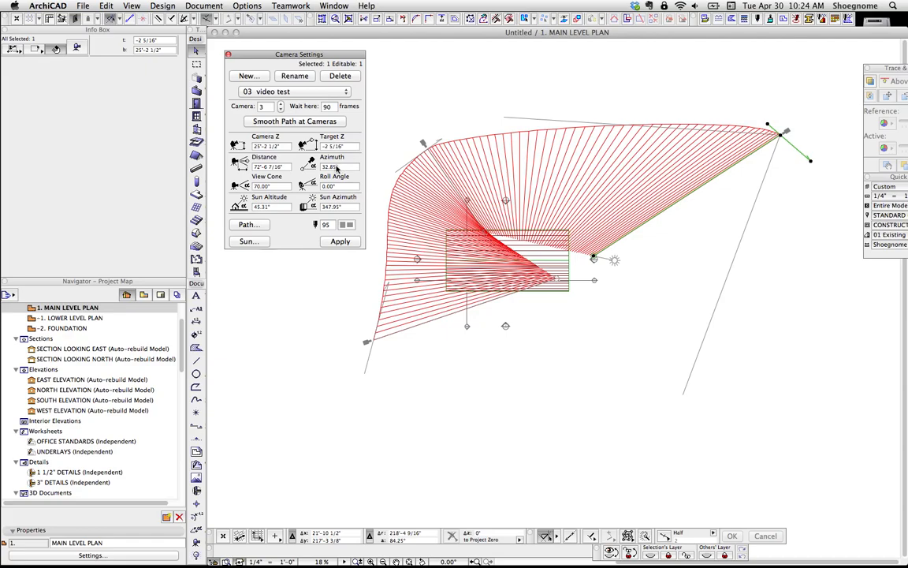
mouse_move(335, 168)
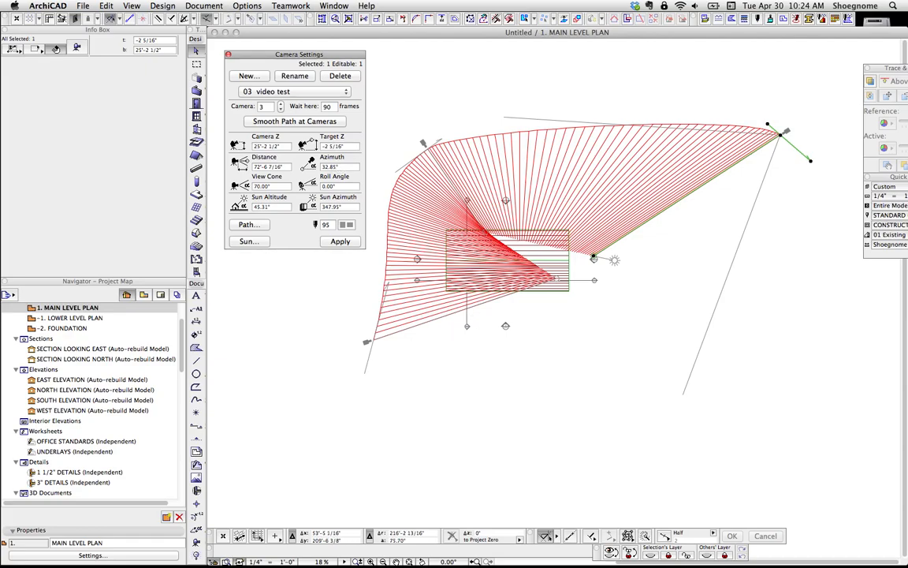
- Launch Create Fly-Through from Document > Creative Imaging for the house path
click(204, 5)
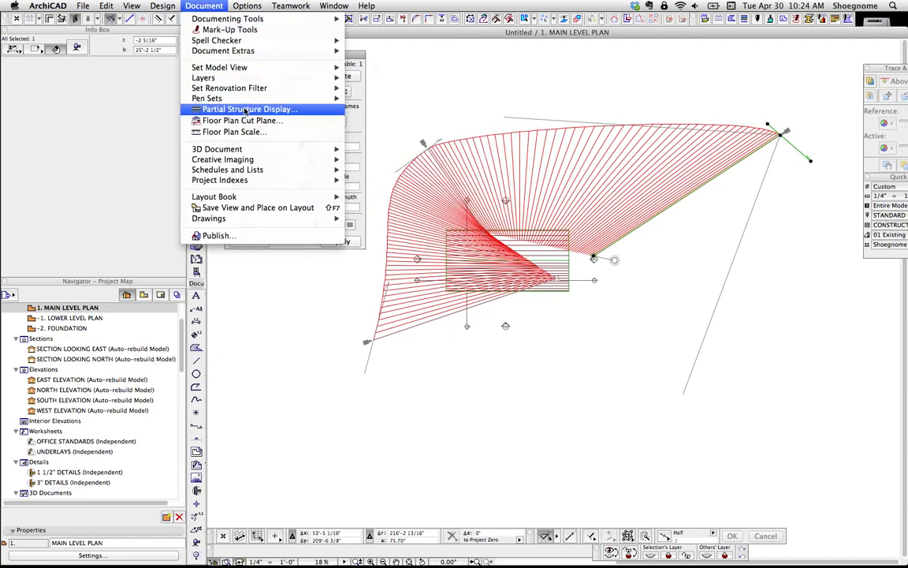
mouse_move(222, 159)
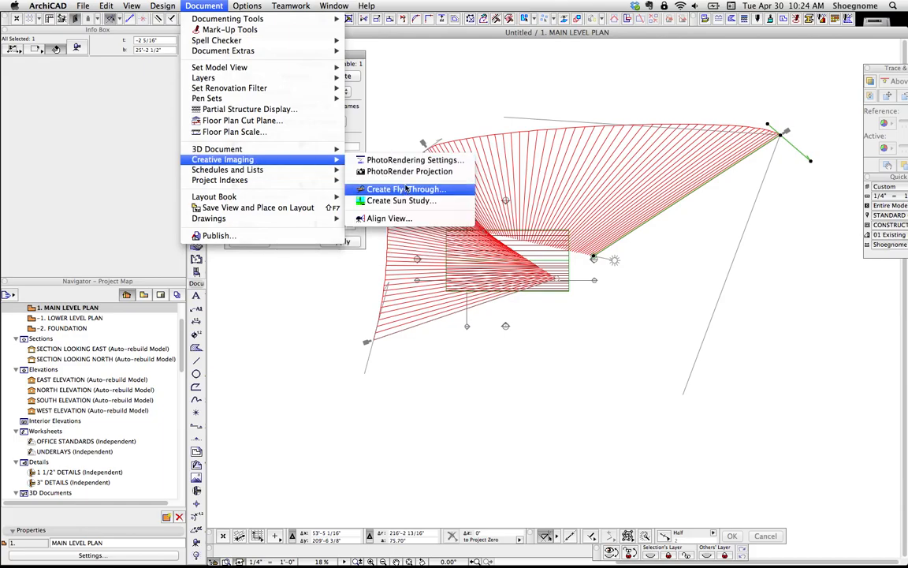
click(406, 189)
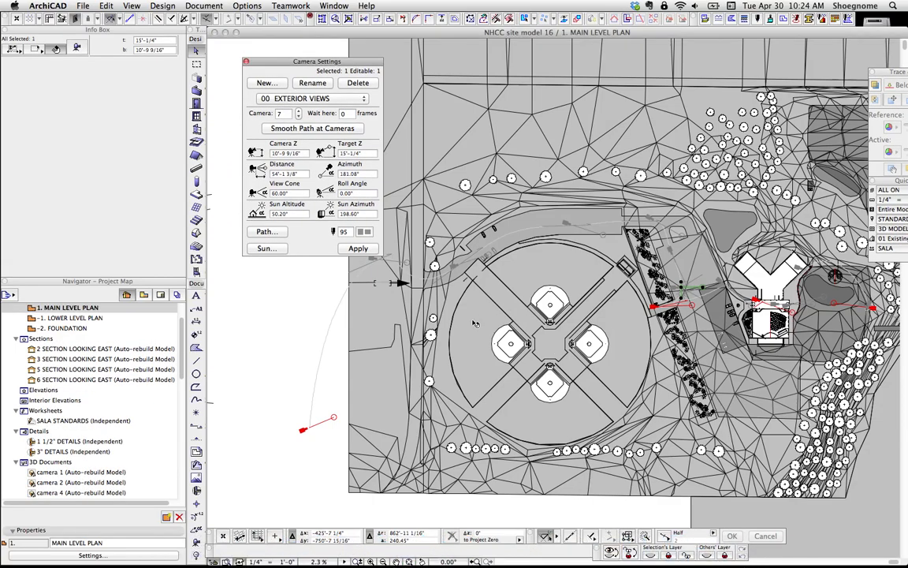
- Open the site model in 3D from Camera 1 of the 00 EXTERIOR VIEWS path
drag(317, 61, 290, 51)
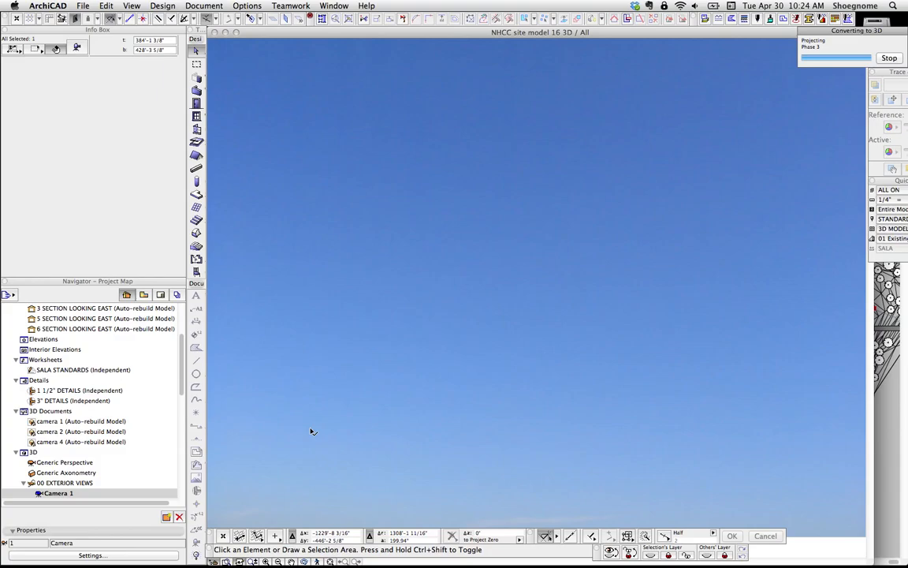
mouse_move(430, 262)
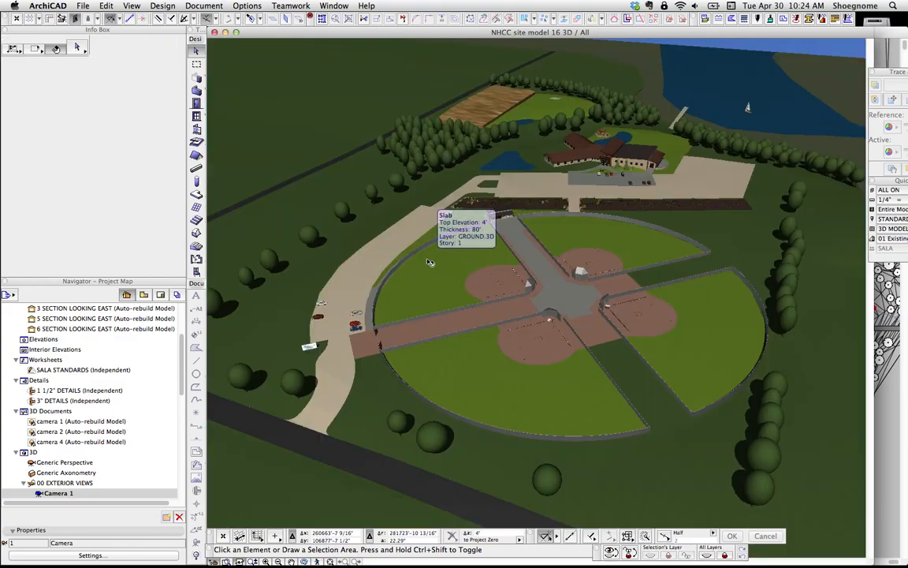
- Preview the site in 3D from Cameras 2, 3, 5 and 11
click(430, 262)
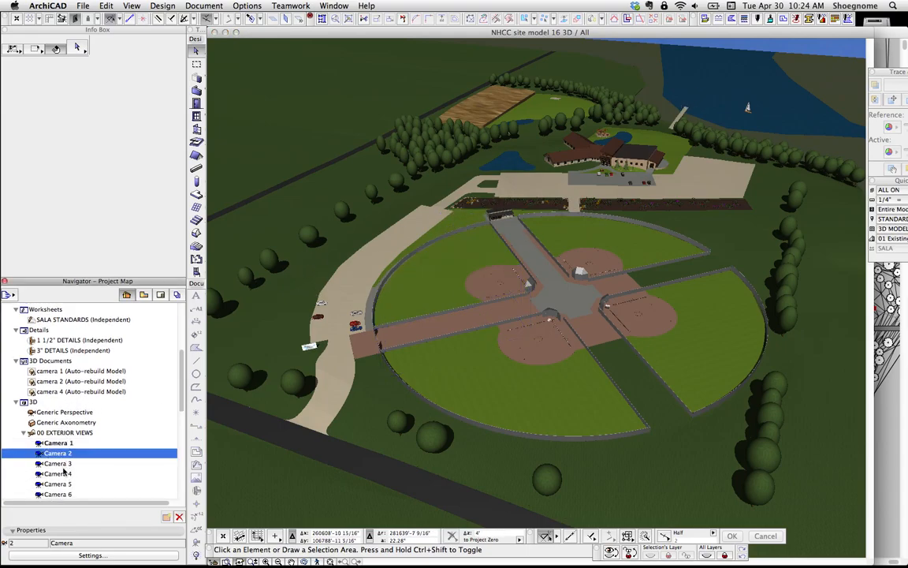
click(58, 462)
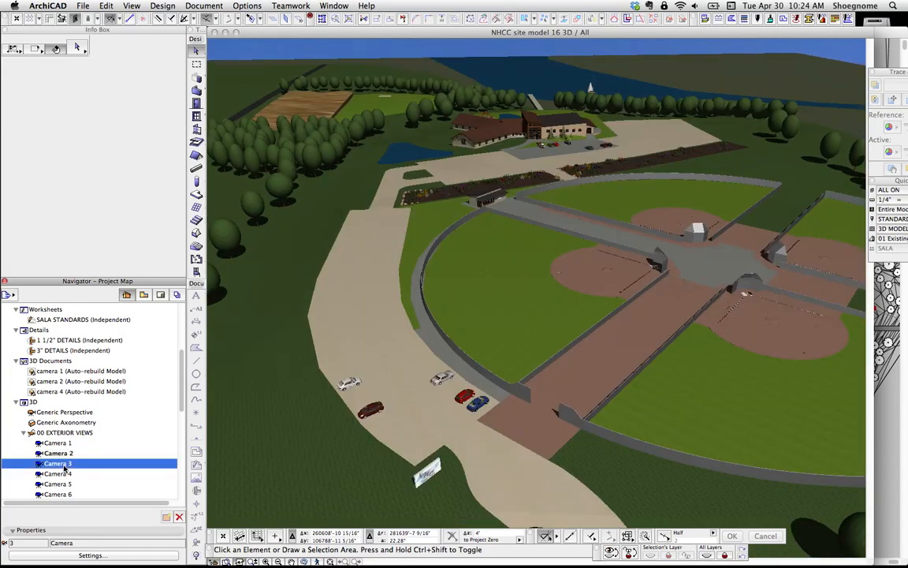
click(58, 463)
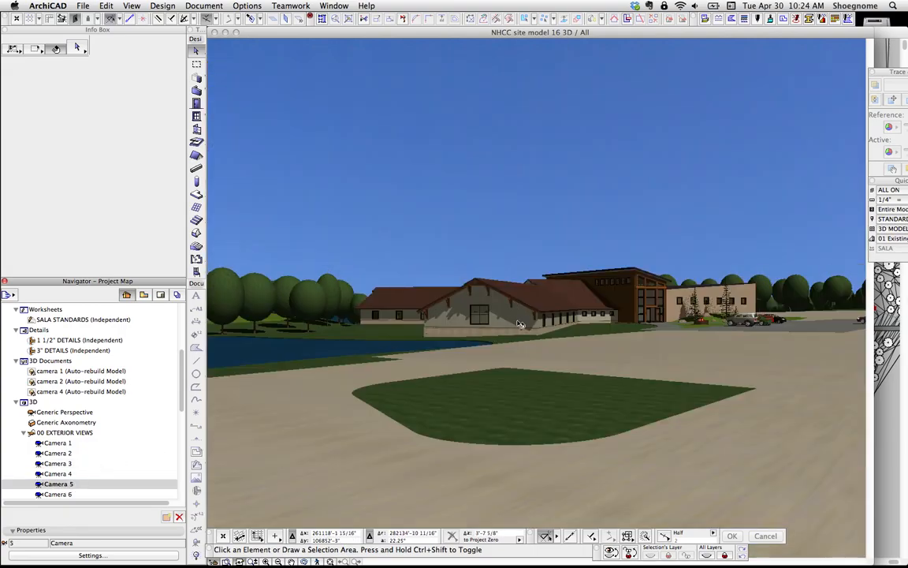
scroll(down, 3)
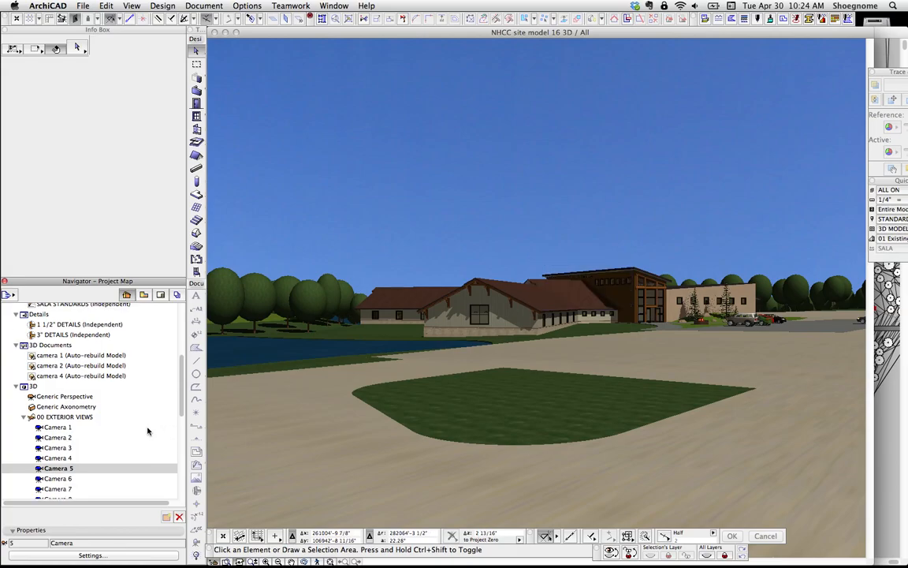
scroll(down, 3)
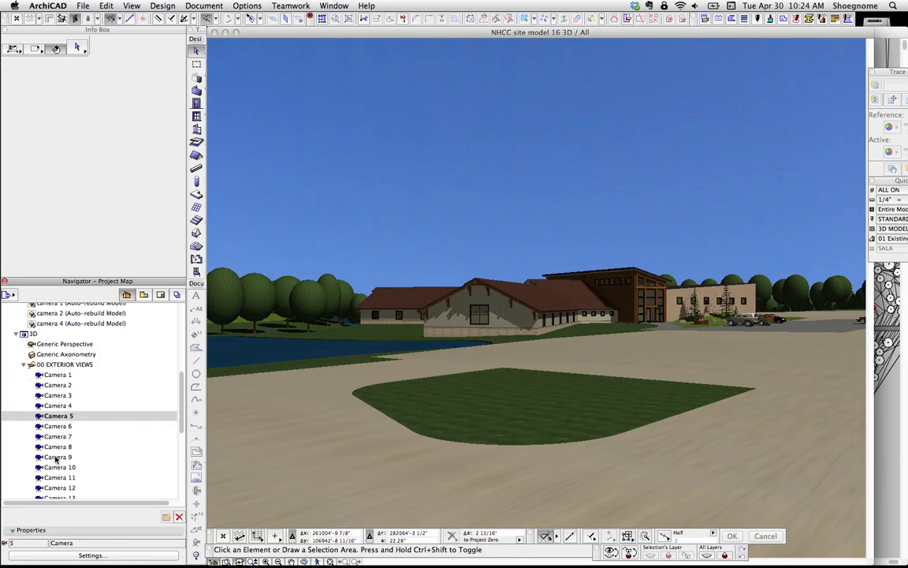
double_click(56, 456)
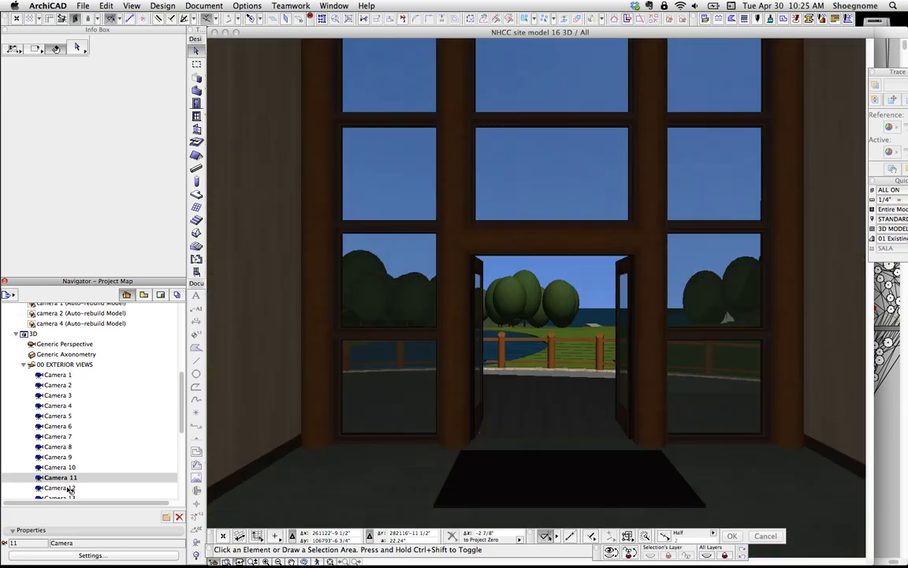
- Preview Cameras 12, 16 and 5, ending on the building approach from Camera 8
click(61, 487)
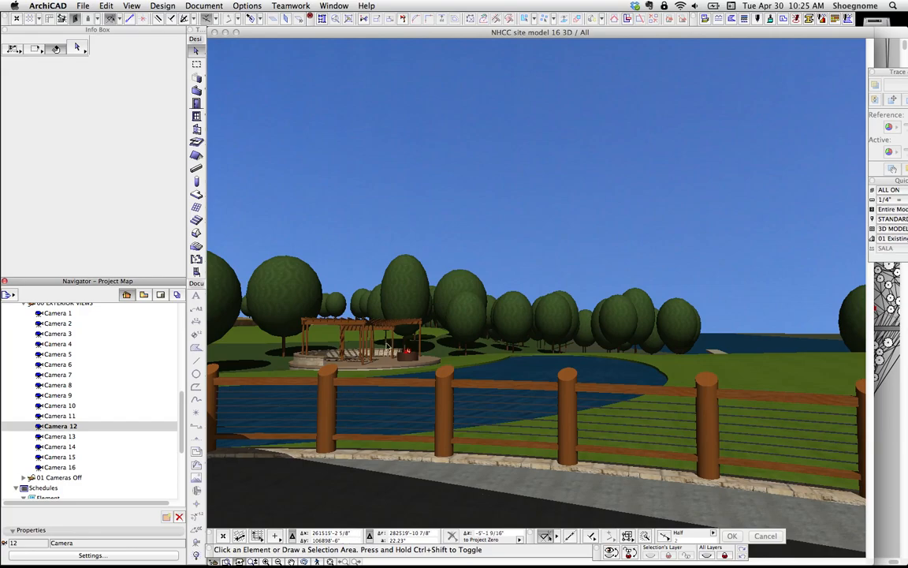
click(59, 467)
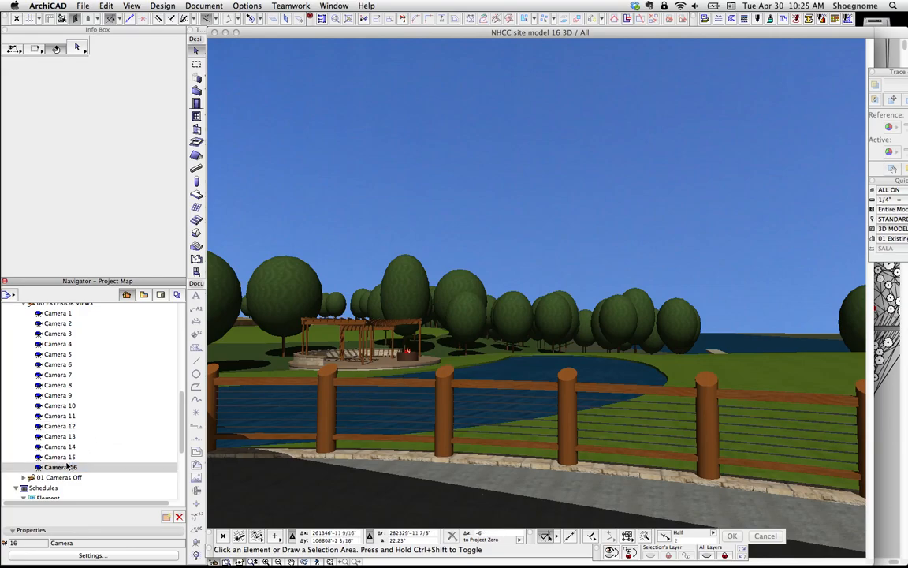
click(61, 466)
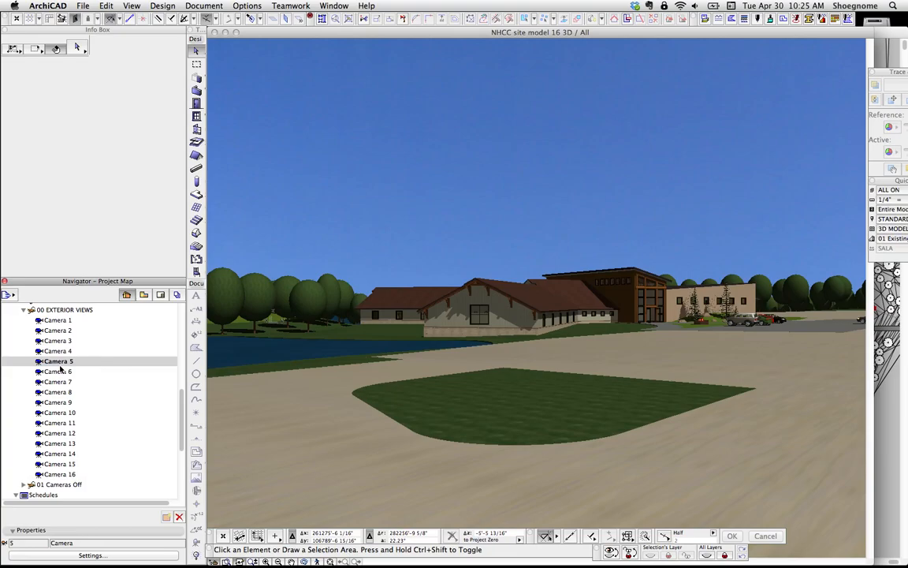
click(58, 392)
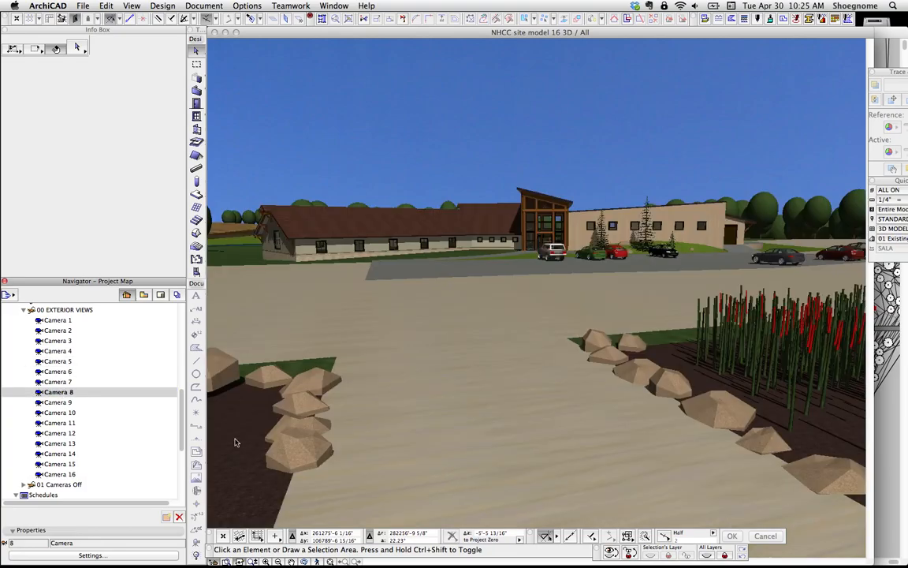
click(58, 402)
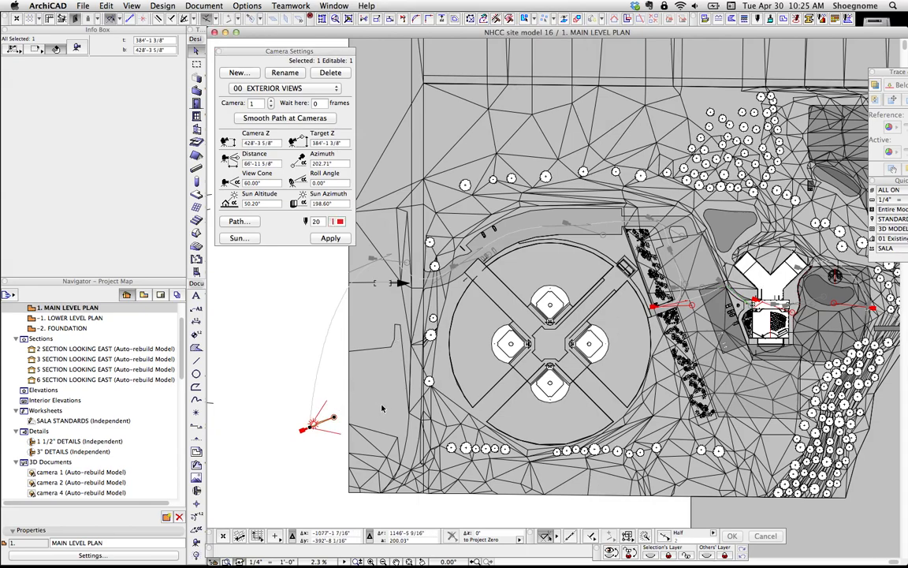
mouse_move(591, 220)
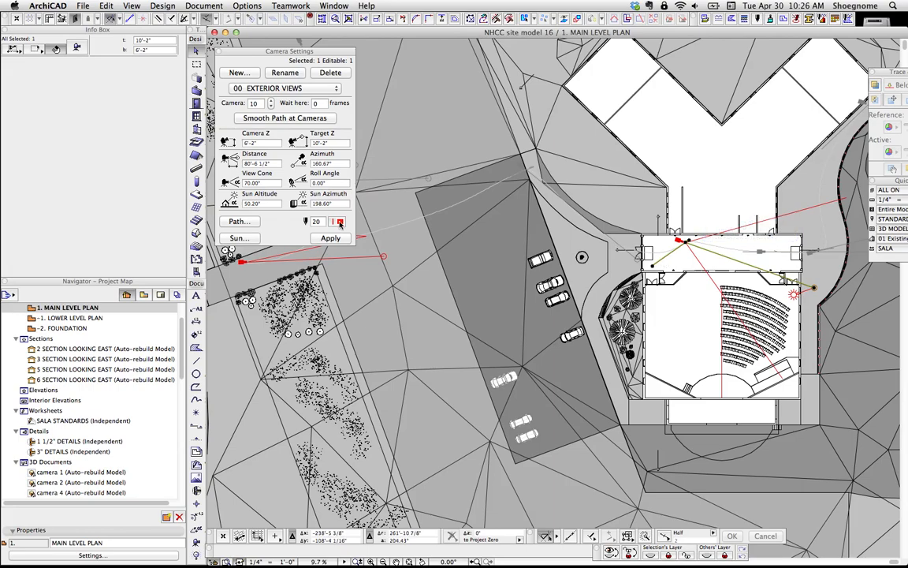
click(204, 5)
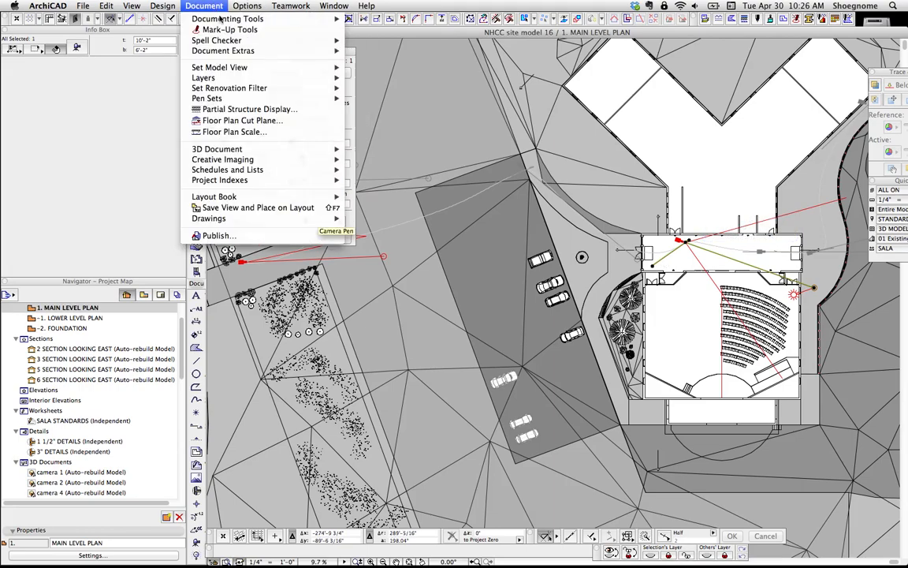
mouse_move(227, 169)
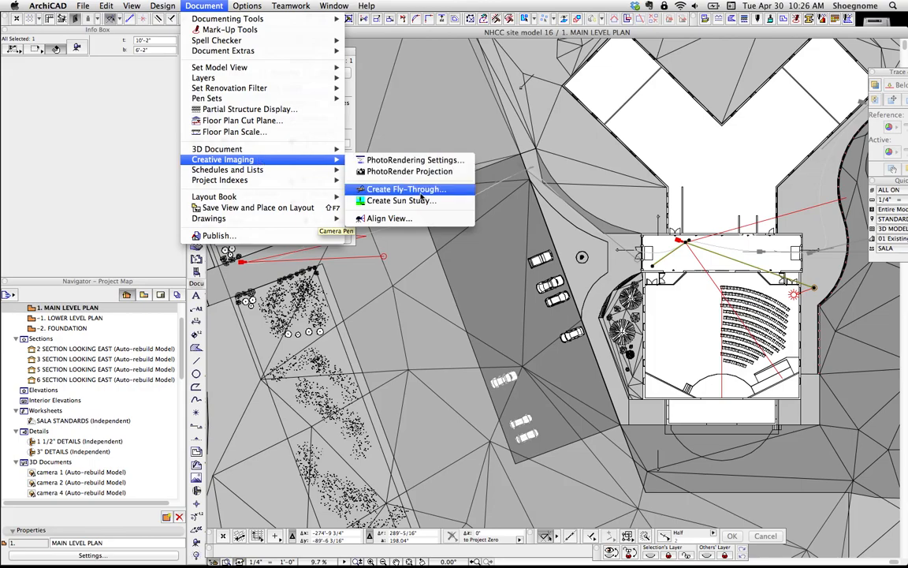
click(406, 188)
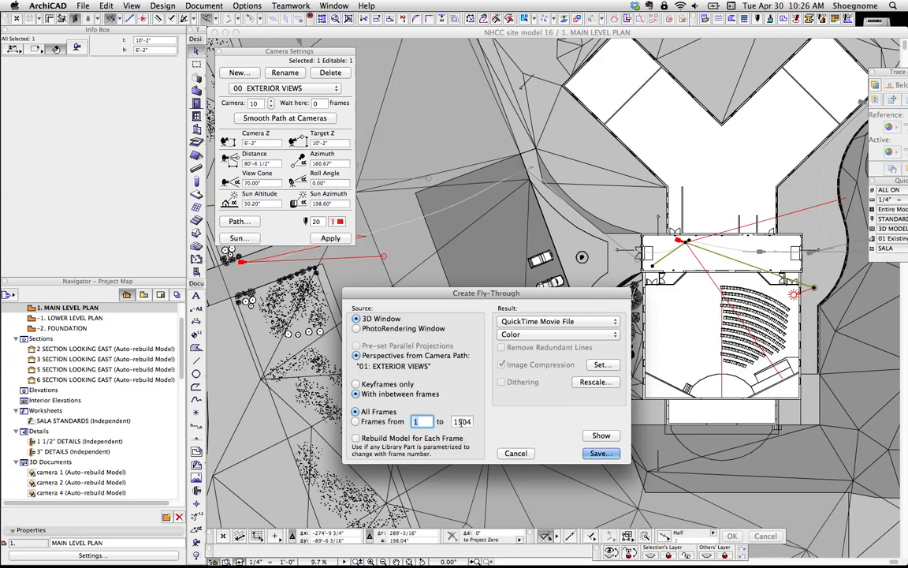
click(601, 452)
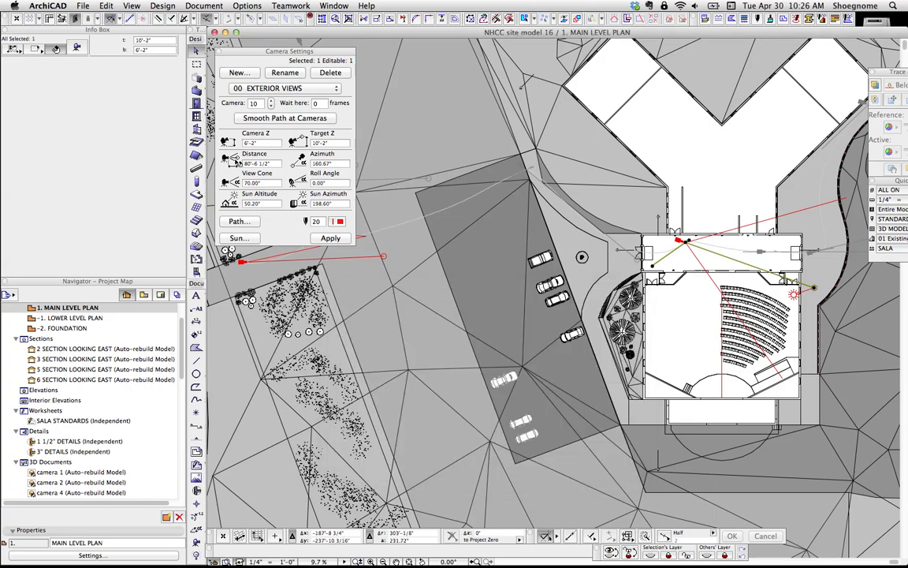
click(238, 221)
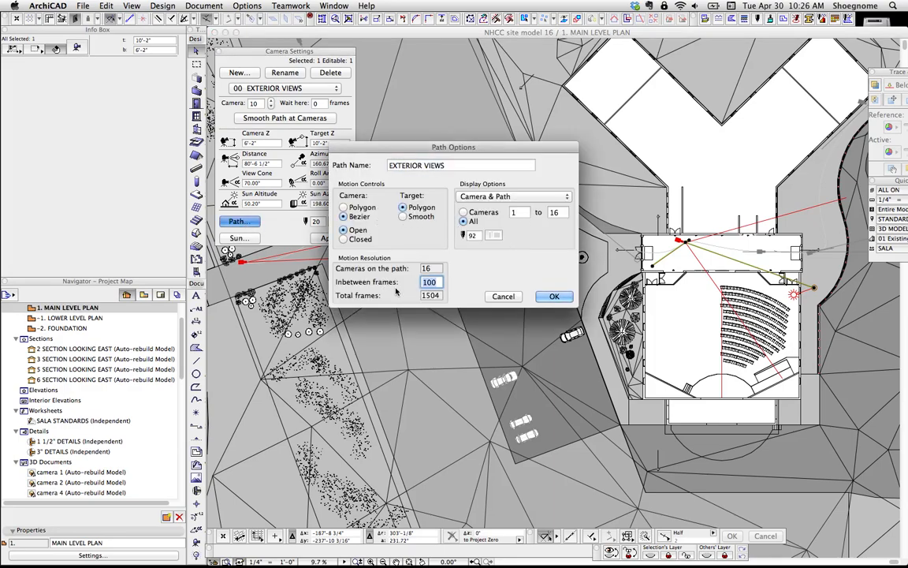
text(3)
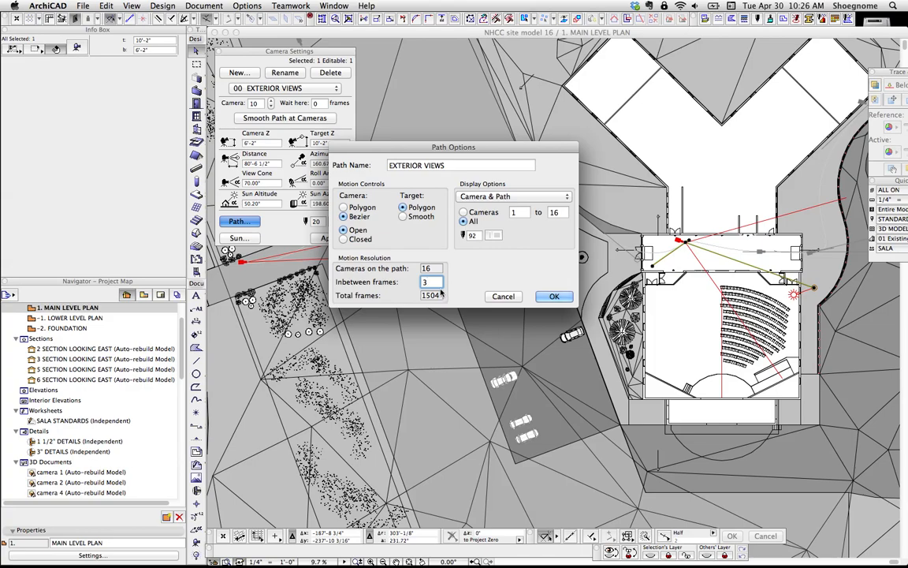
text(3)
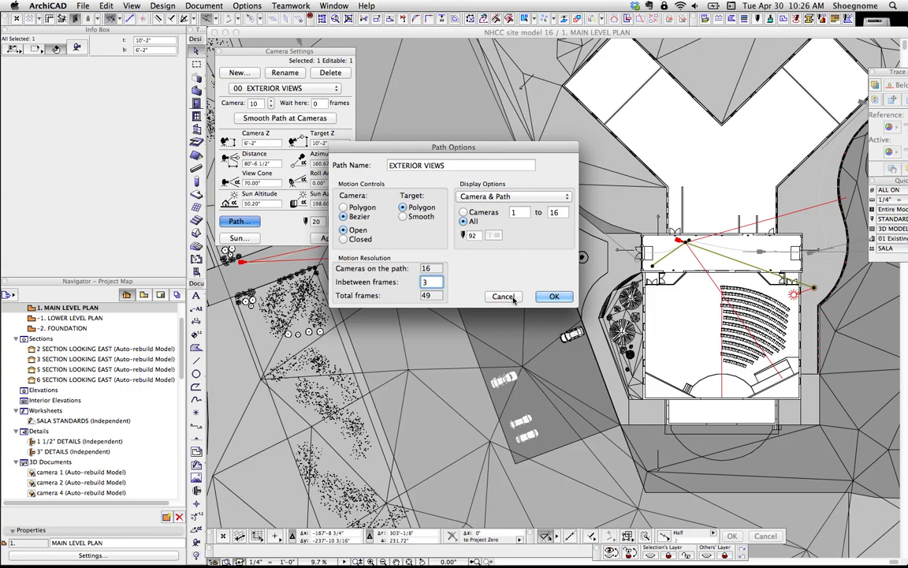
click(554, 296)
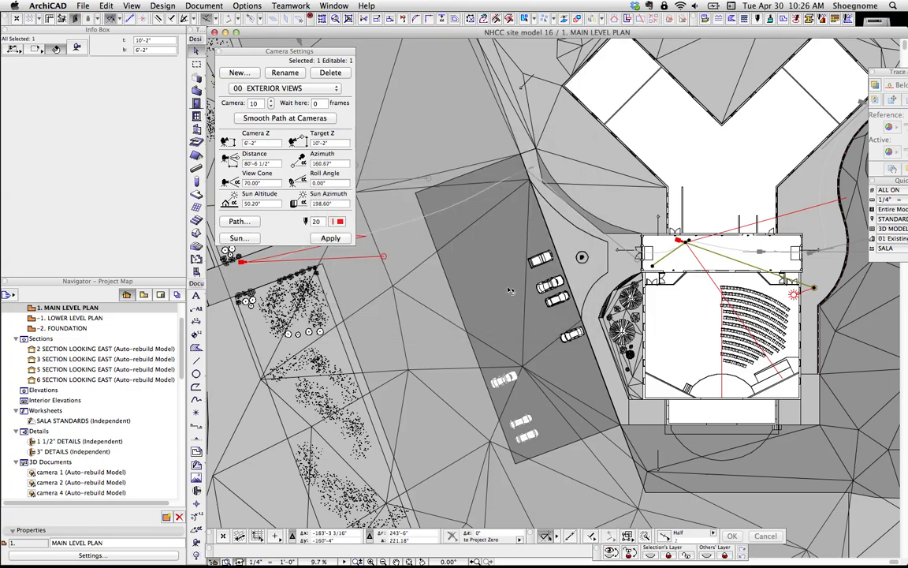
mouse_move(514, 268)
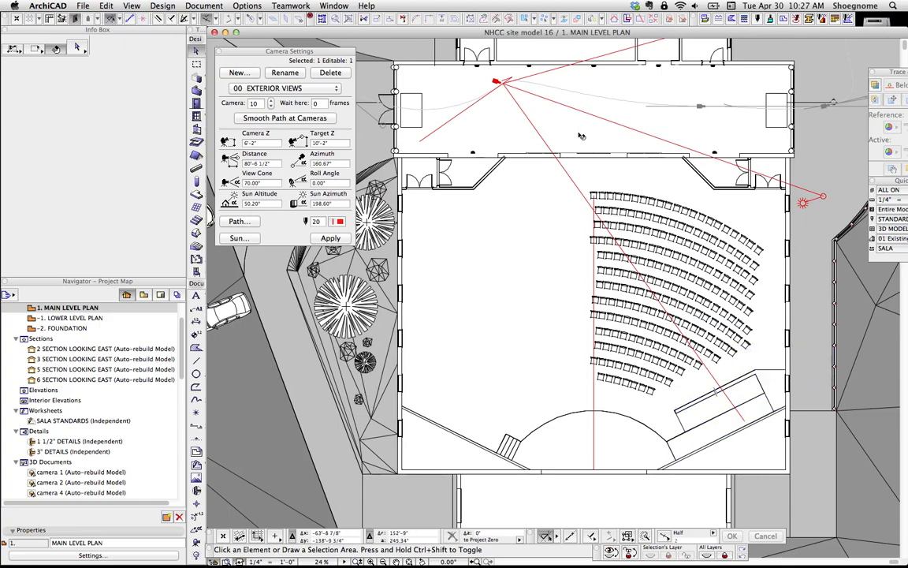
mouse_move(715, 110)
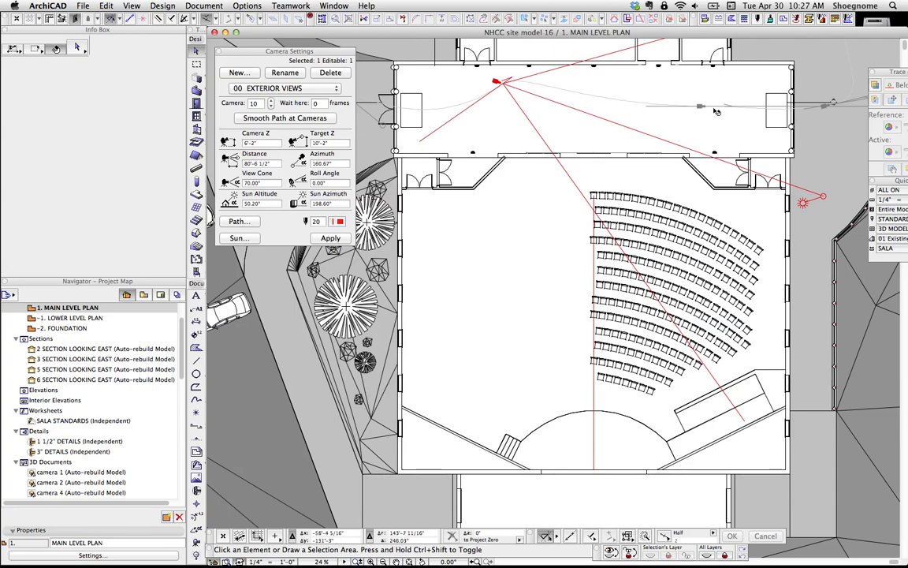
mouse_move(481, 237)
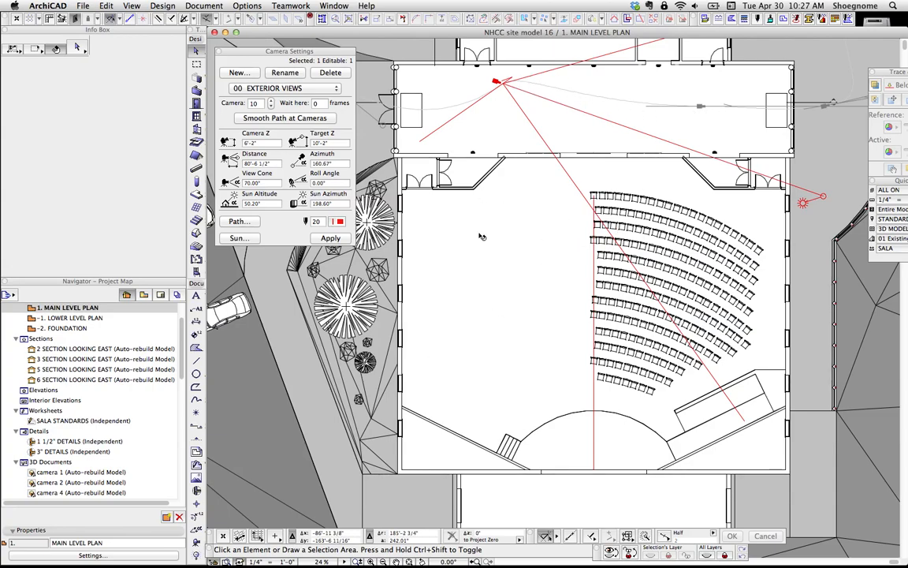
mouse_move(629, 212)
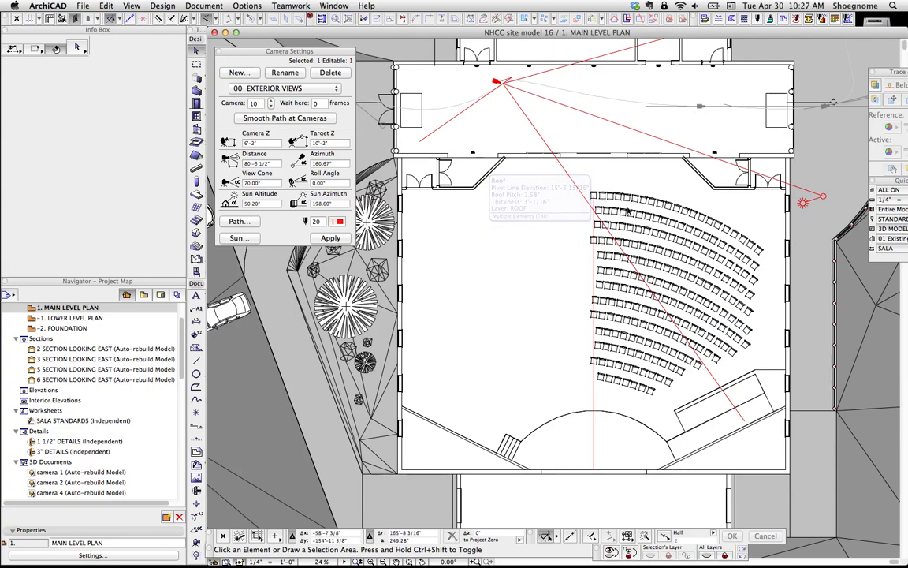
mouse_move(578, 217)
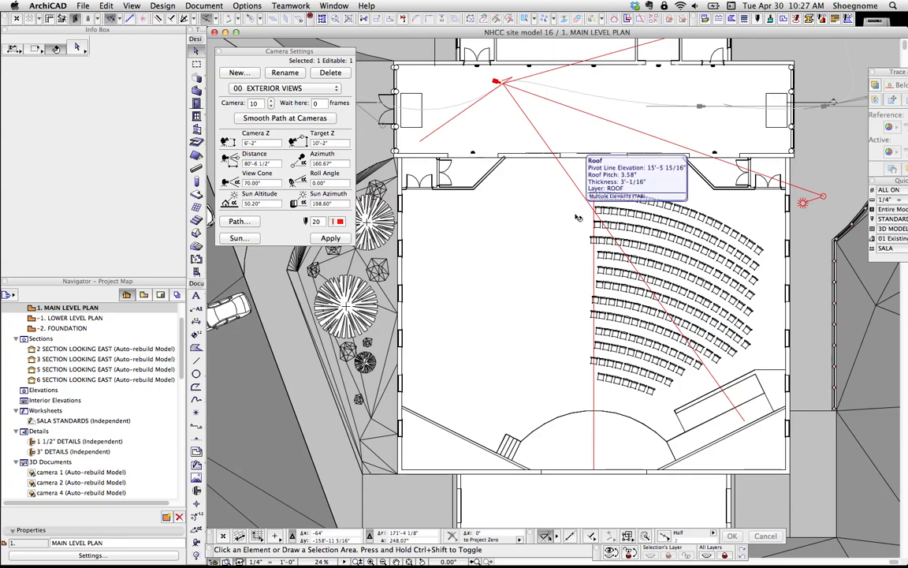